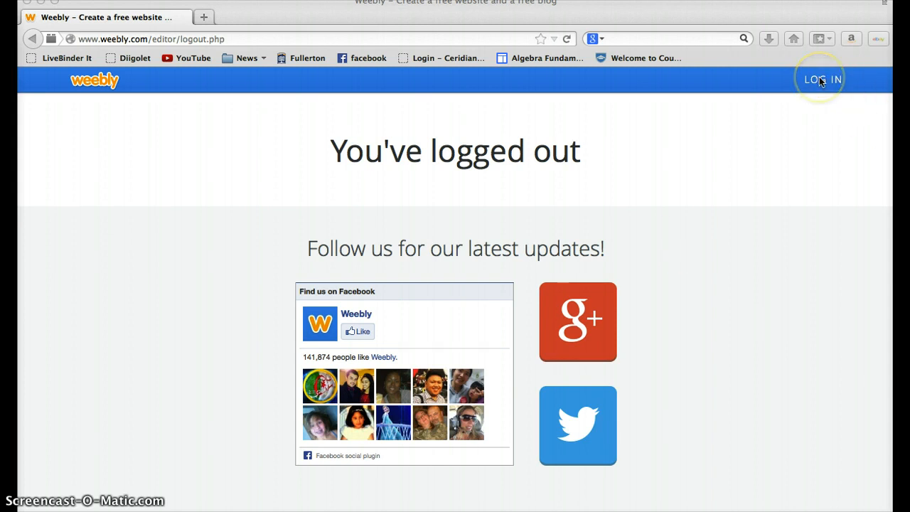
{"action": "mouse_move", "coordinate": [703, 99]}
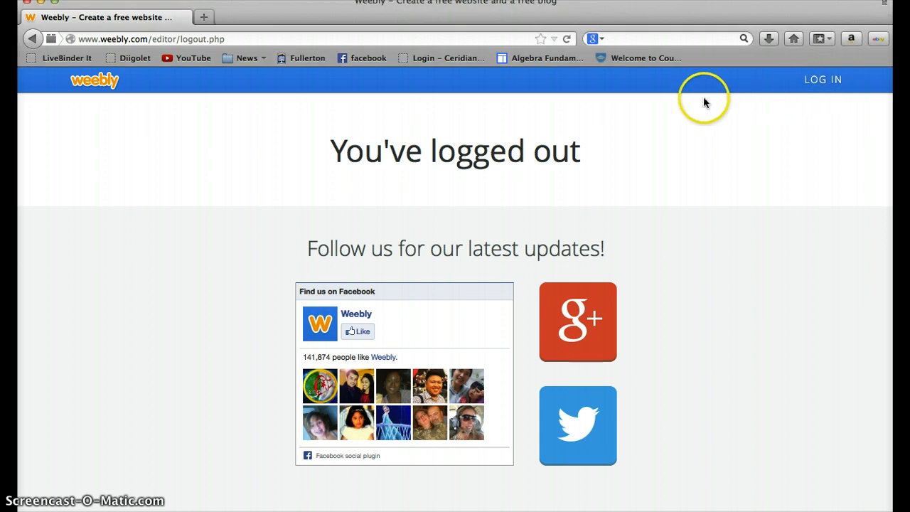
{"action": "mouse_move", "coordinate": [825, 79]}
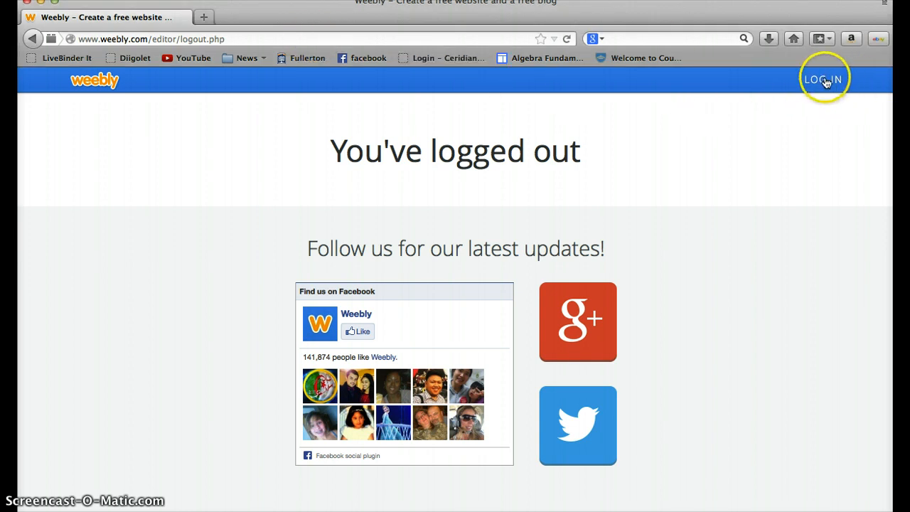
Step: Log back into Weebly to reach the My Sites dashboard
{"action": "left_click", "coordinate": [824, 79]}
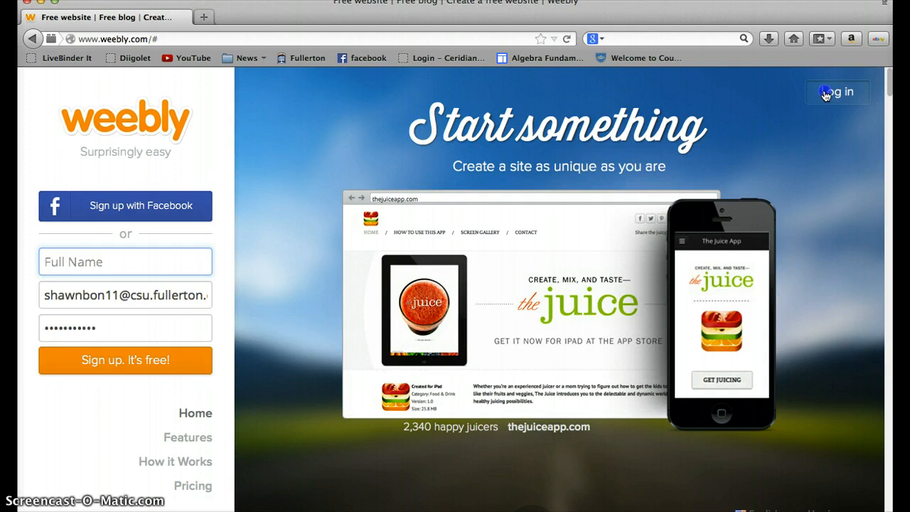
{"action": "left_click", "coordinate": [837, 92]}
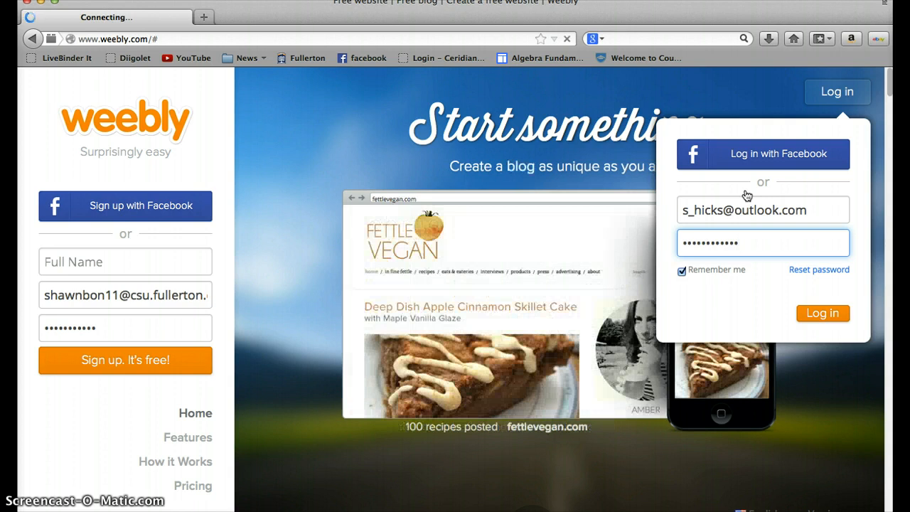
{"action": "left_click", "coordinate": [822, 313]}
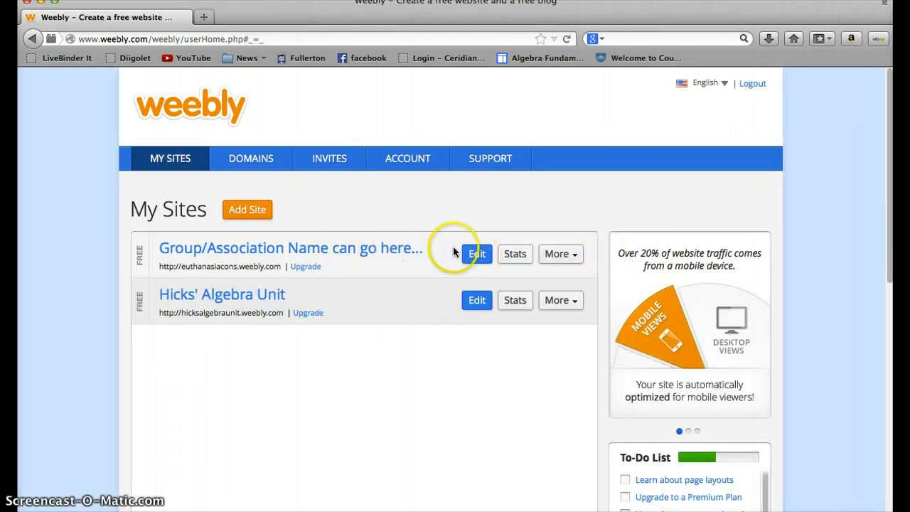
{"action": "mouse_move", "coordinate": [324, 263]}
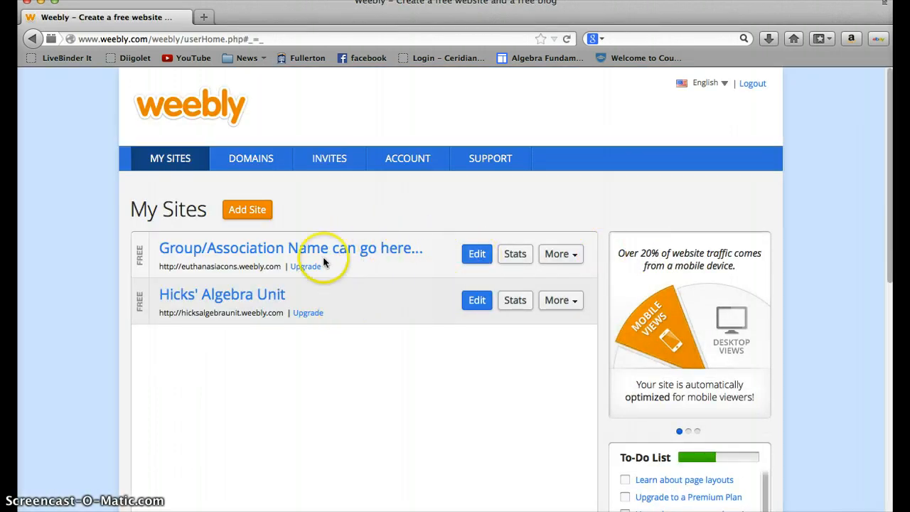
{"action": "mouse_move", "coordinate": [391, 263]}
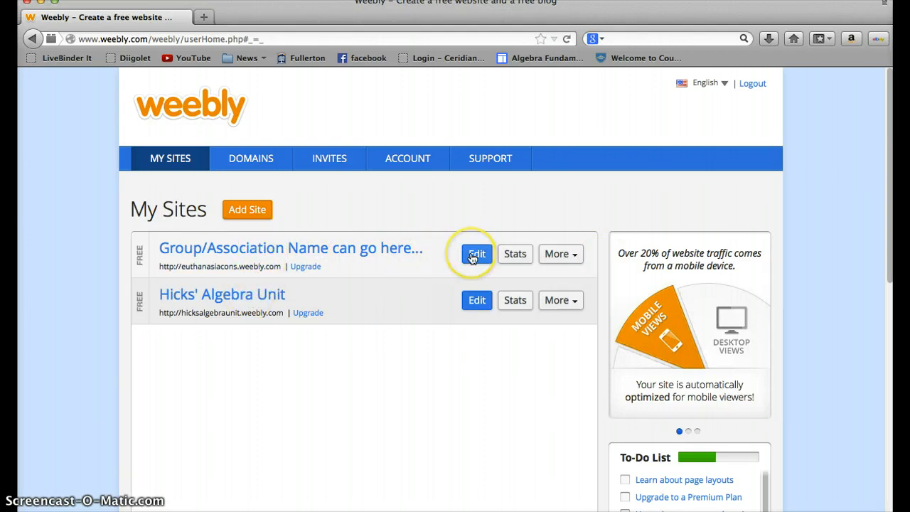
{"action": "mouse_move", "coordinate": [420, 258]}
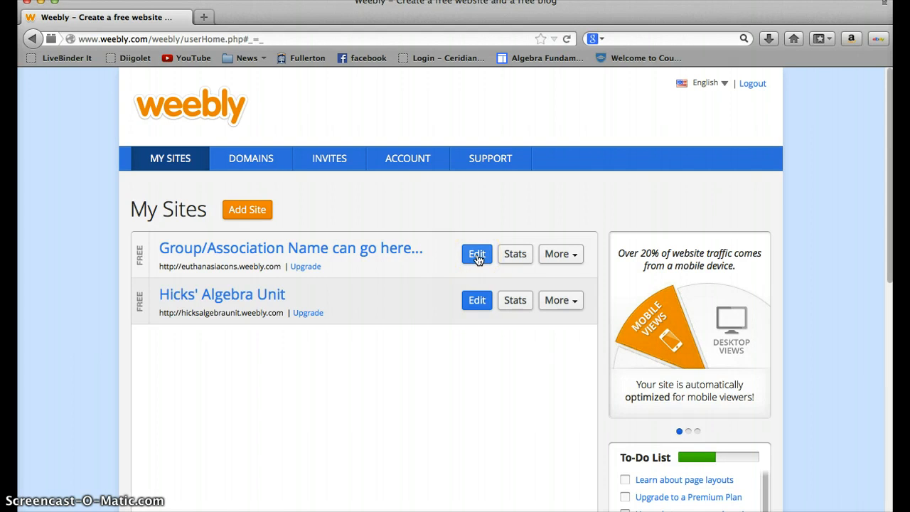
Step: Start editing the Group/Association Name site from My Sites
{"action": "left_click", "coordinate": [476, 254]}
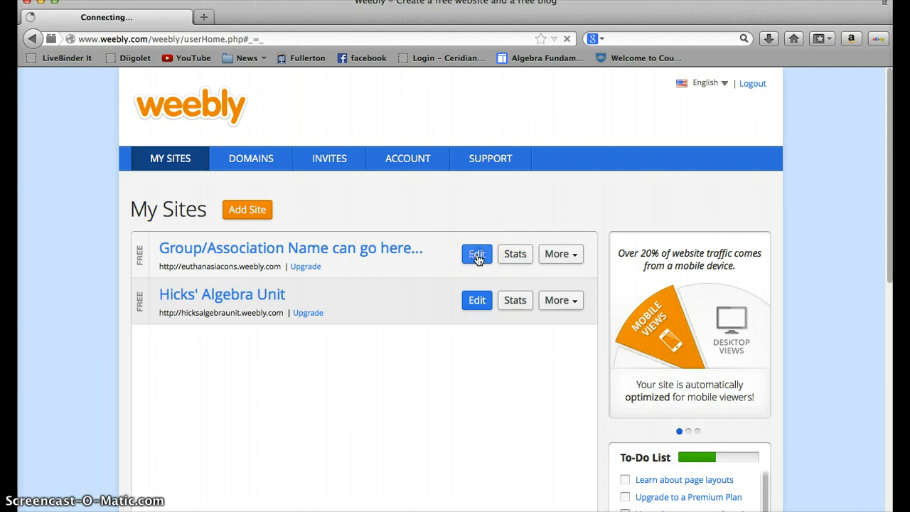
Step: Open the group site editor and scroll through the Home page content
{"action": "left_click", "coordinate": [476, 254]}
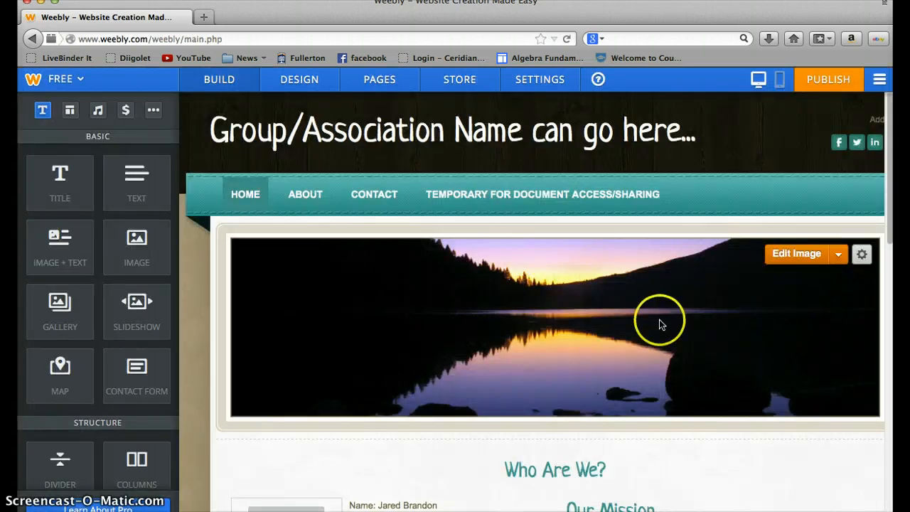
{"action": "mouse_move", "coordinate": [394, 372]}
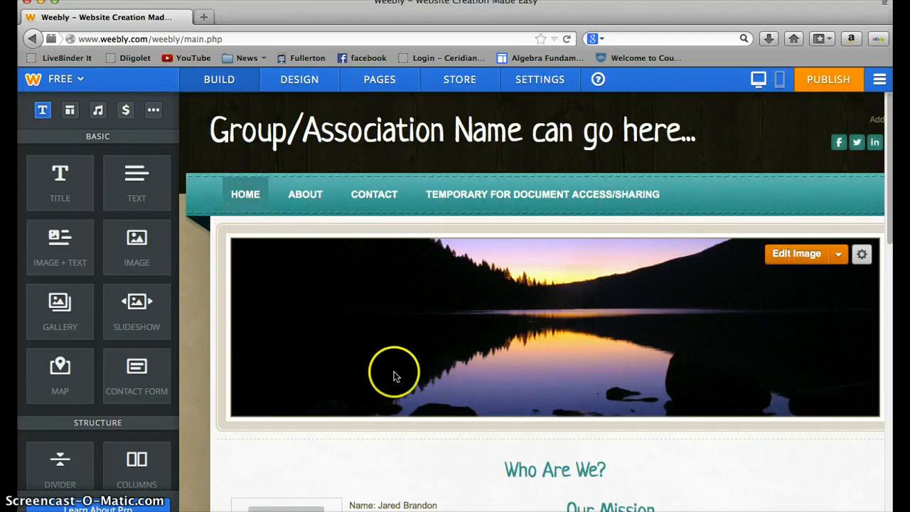
{"action": "scroll", "scroll_direction": "down", "scroll_amount": 3}
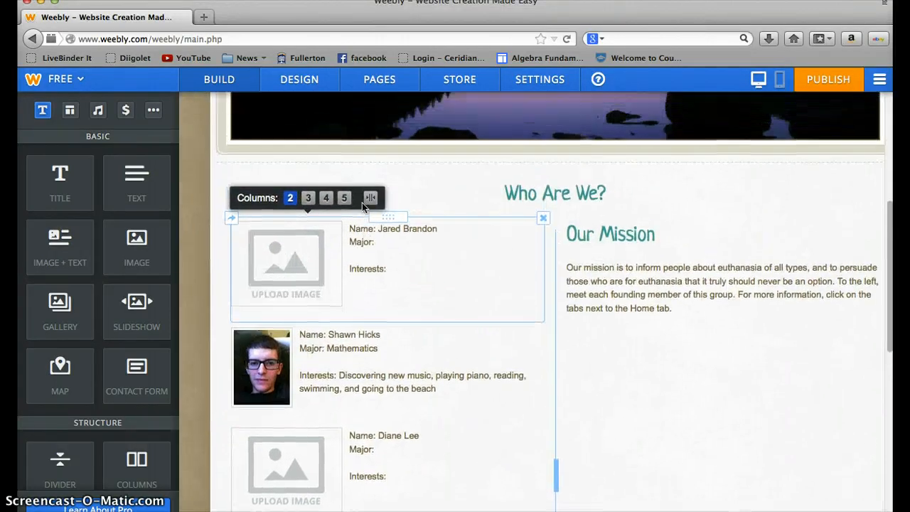
{"action": "scroll", "scroll_direction": "up", "scroll_amount": 3}
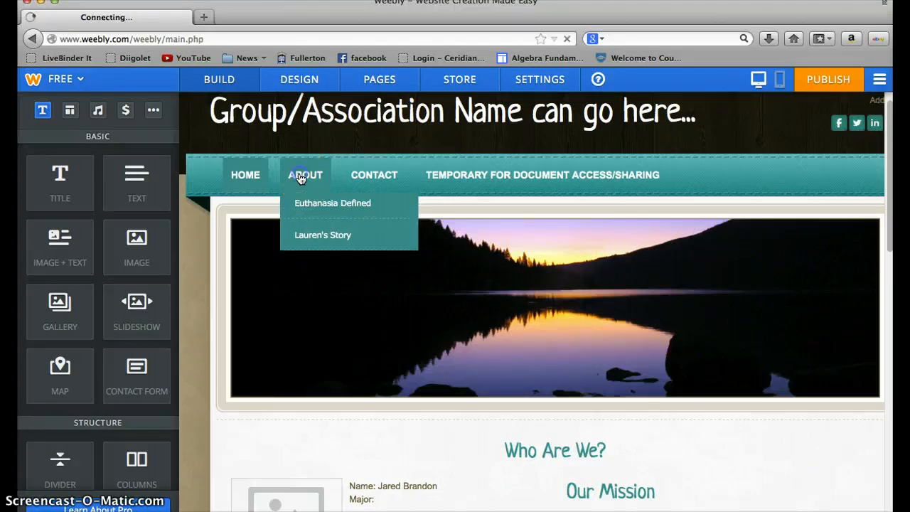
Step: Open the Euthanasia Defined subpage from the About menu
{"action": "left_click", "coordinate": [332, 203]}
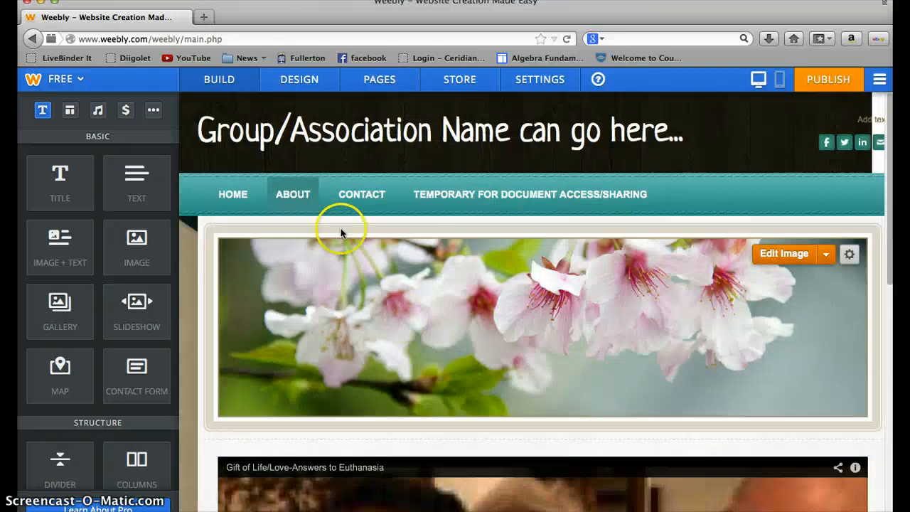
{"action": "mouse_move", "coordinate": [292, 194]}
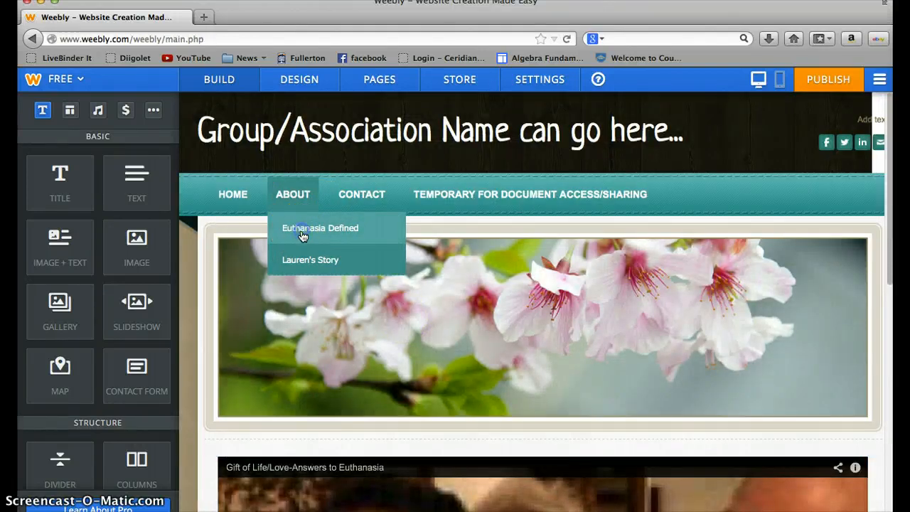
{"action": "left_click", "coordinate": [320, 228]}
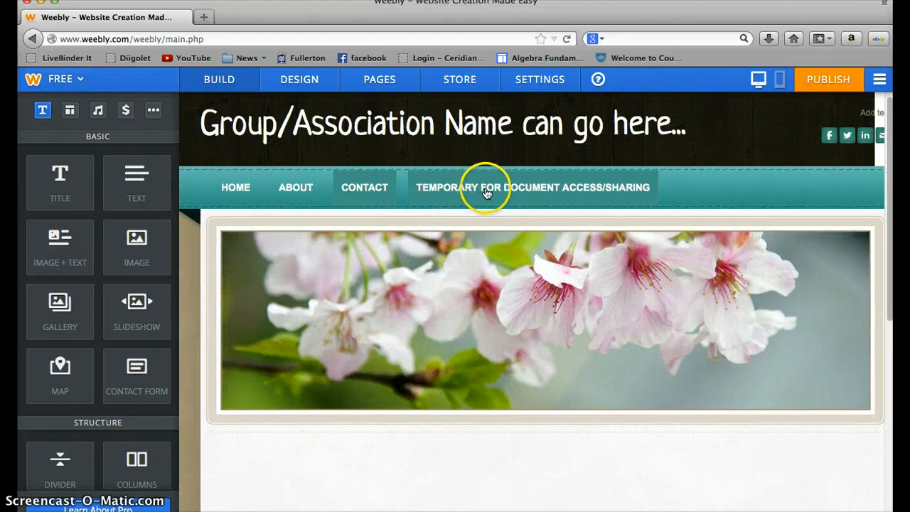
Step: Open the Temporary For Document Access/Sharing page with its three Word documents
{"action": "left_click", "coordinate": [531, 187]}
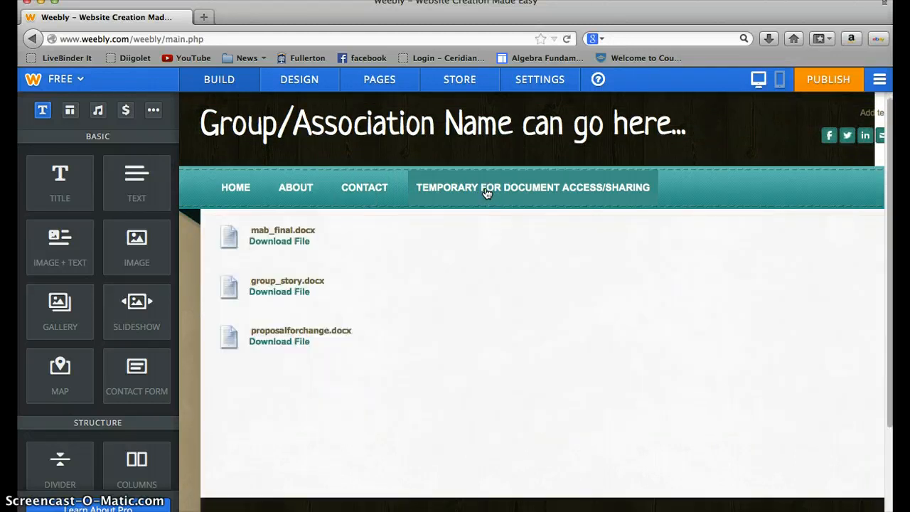
{"action": "left_click", "coordinate": [288, 292]}
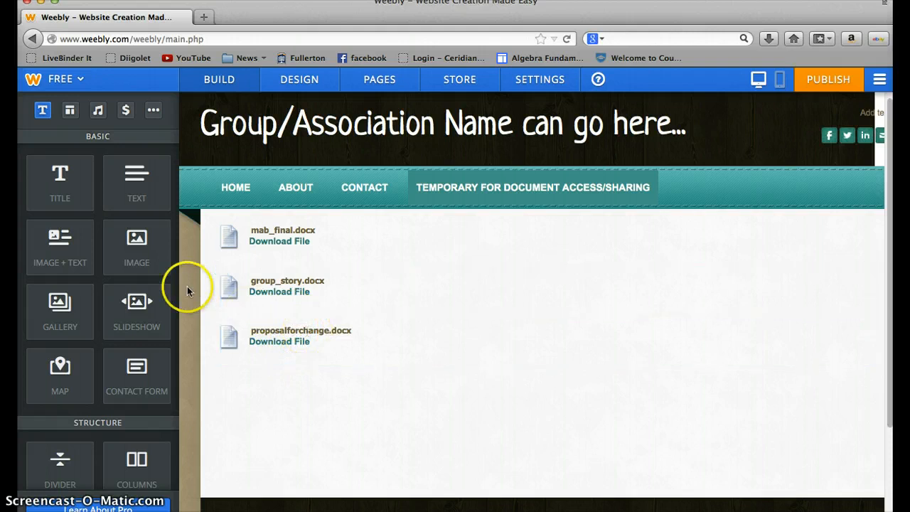
{"action": "mouse_move", "coordinate": [196, 236]}
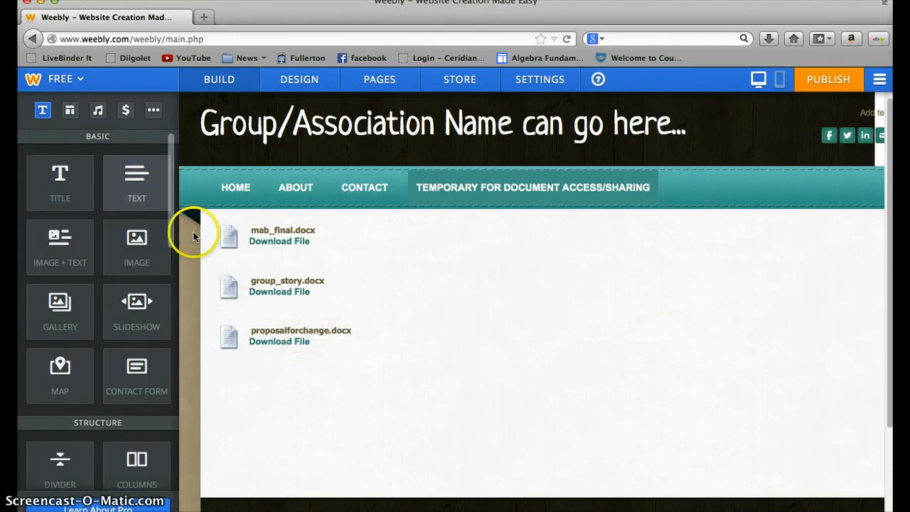
Step: Return to Home, glance at site settings, then go back to the Build element panel
{"action": "left_click", "coordinate": [236, 187]}
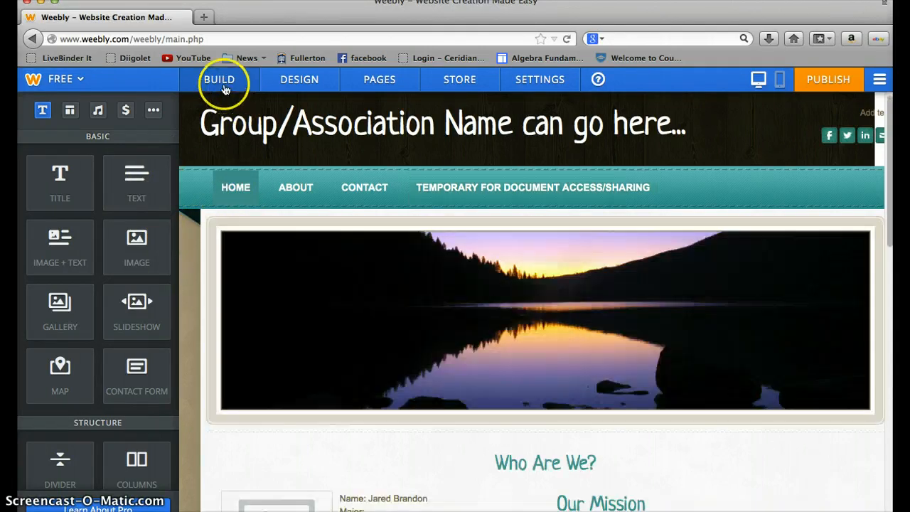
{"action": "mouse_move", "coordinate": [539, 79]}
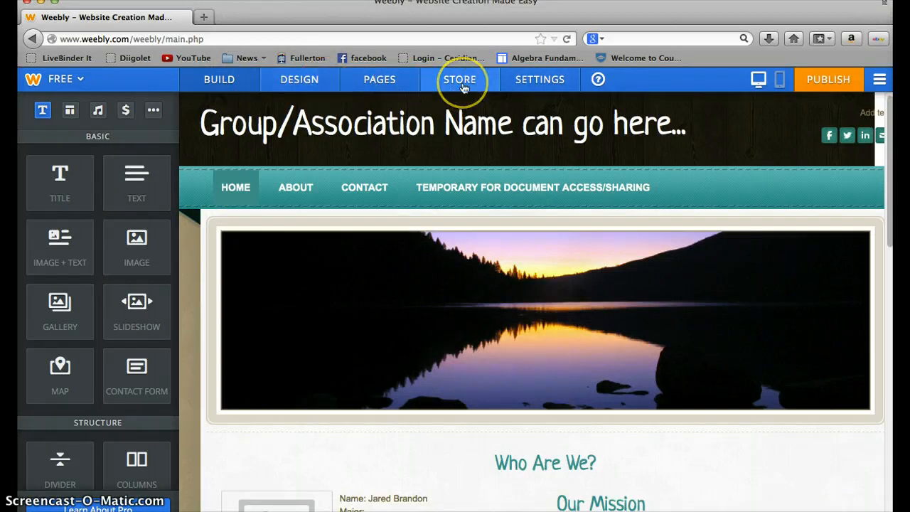
{"action": "left_click", "coordinate": [540, 79]}
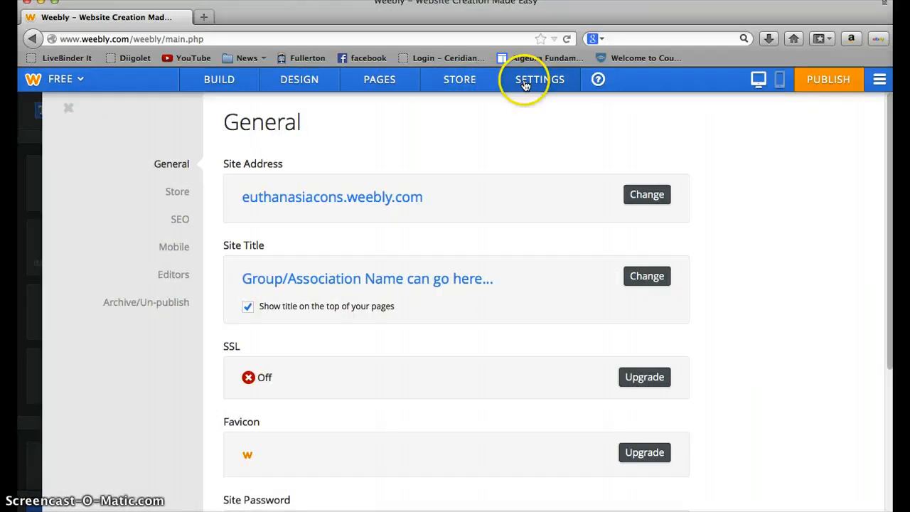
{"action": "mouse_move", "coordinate": [539, 79]}
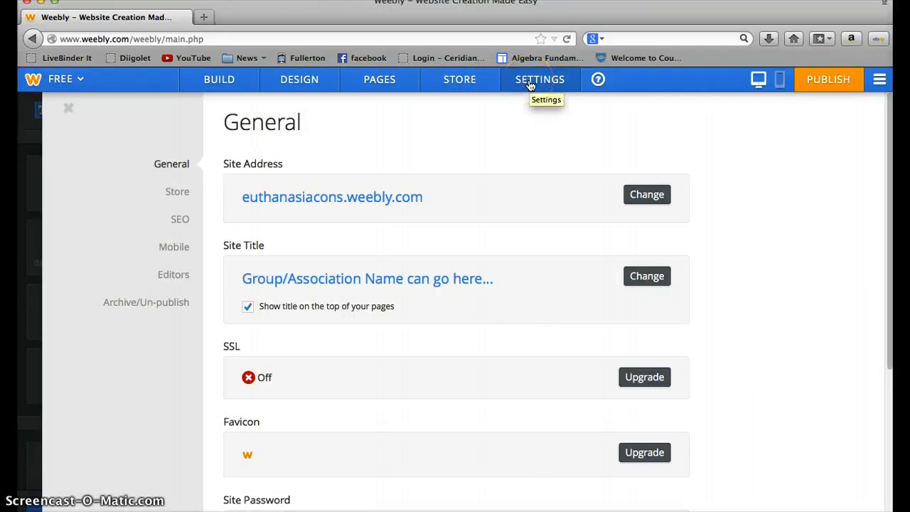
{"action": "mouse_move", "coordinate": [219, 79]}
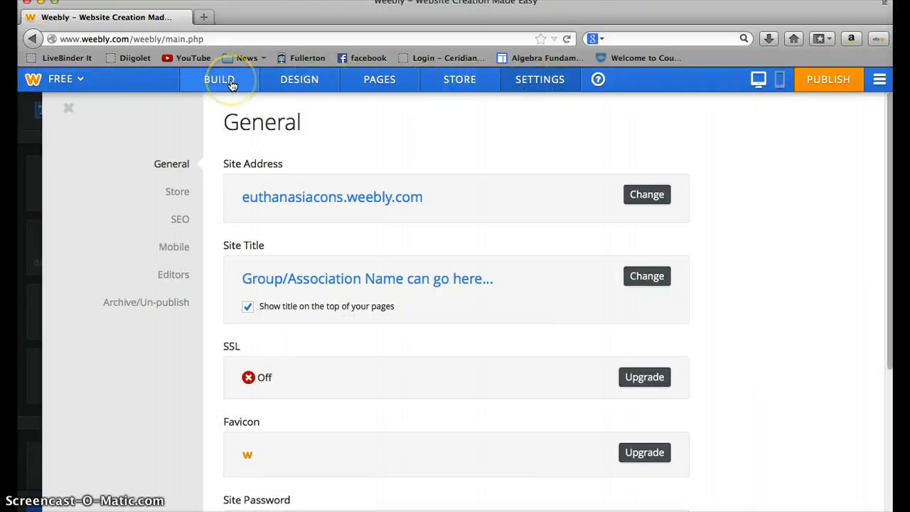
{"action": "left_click", "coordinate": [219, 79]}
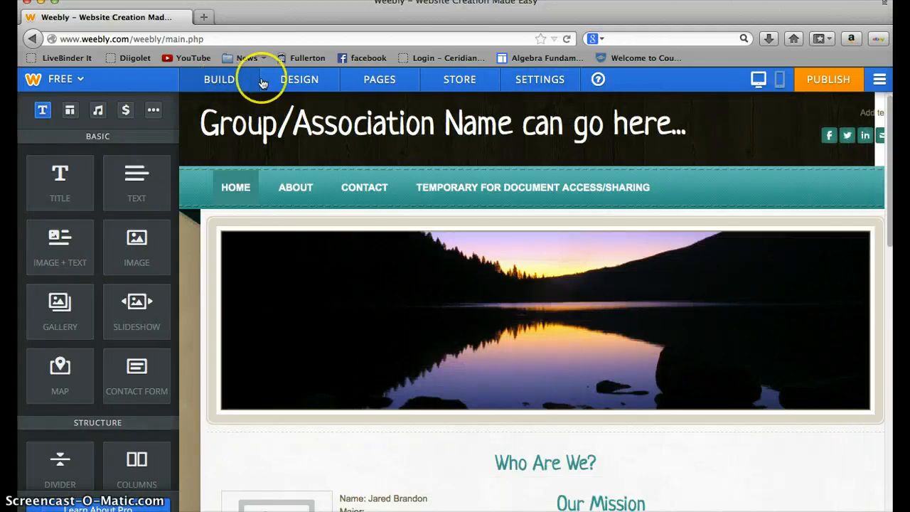
{"action": "mouse_move", "coordinate": [205, 79]}
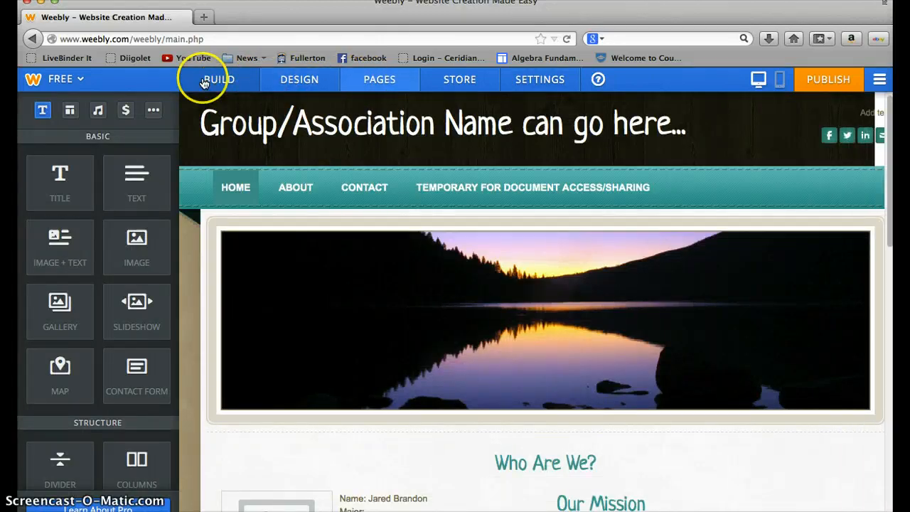
Step: Show the Design options with colour swatches, theme, fonts and header toggles
{"action": "left_click", "coordinate": [299, 79]}
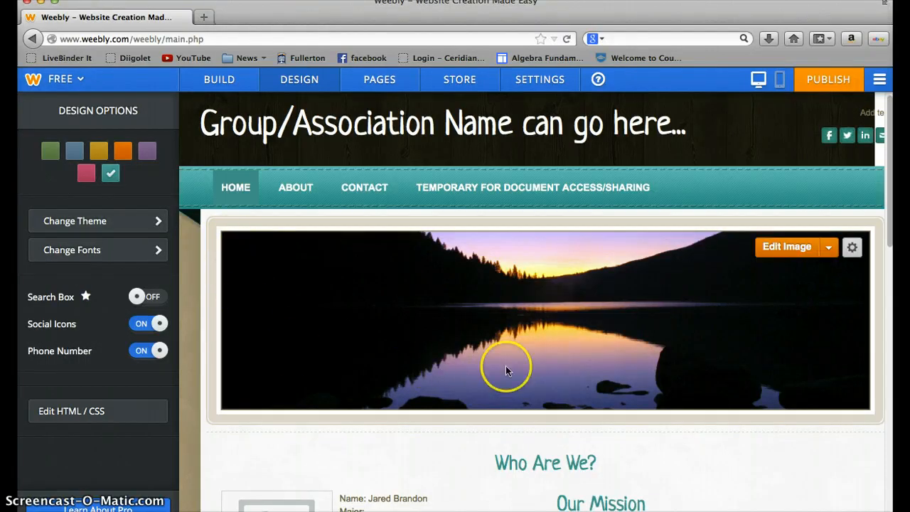
{"action": "mouse_move", "coordinate": [747, 352]}
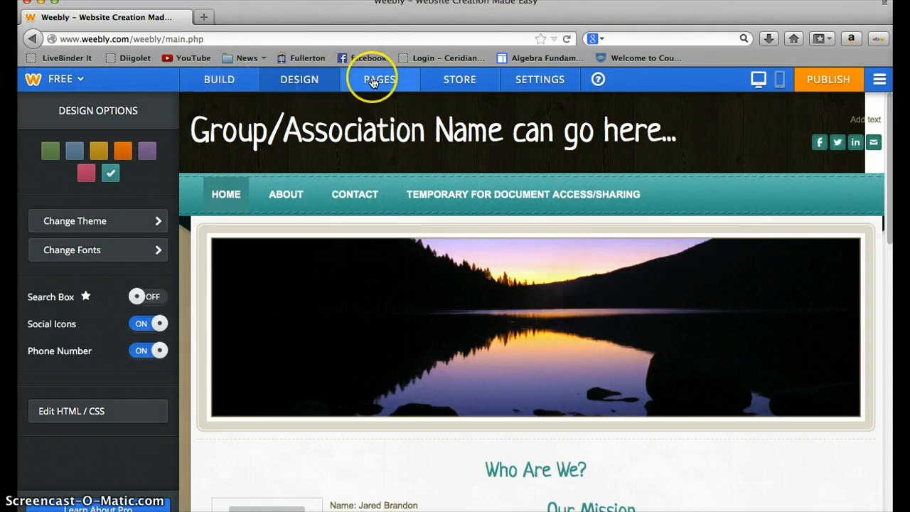
Step: Open the Pages manager and reveal the Standard, Blog, Store and External Link options
{"action": "left_click", "coordinate": [379, 79]}
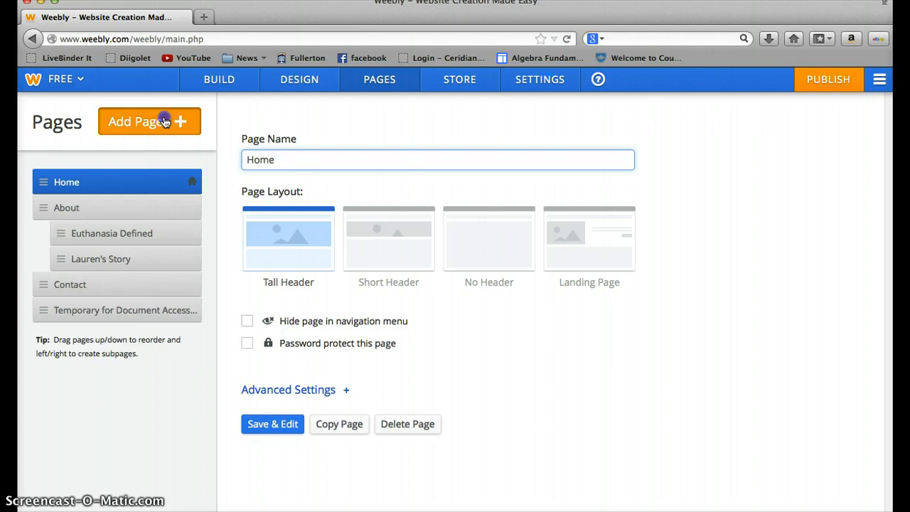
{"action": "left_click", "coordinate": [150, 121]}
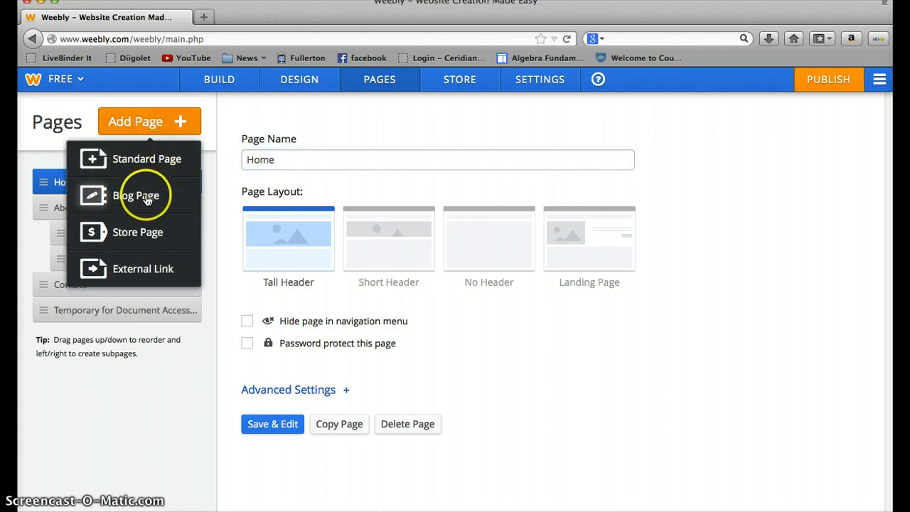
{"action": "mouse_move", "coordinate": [147, 158]}
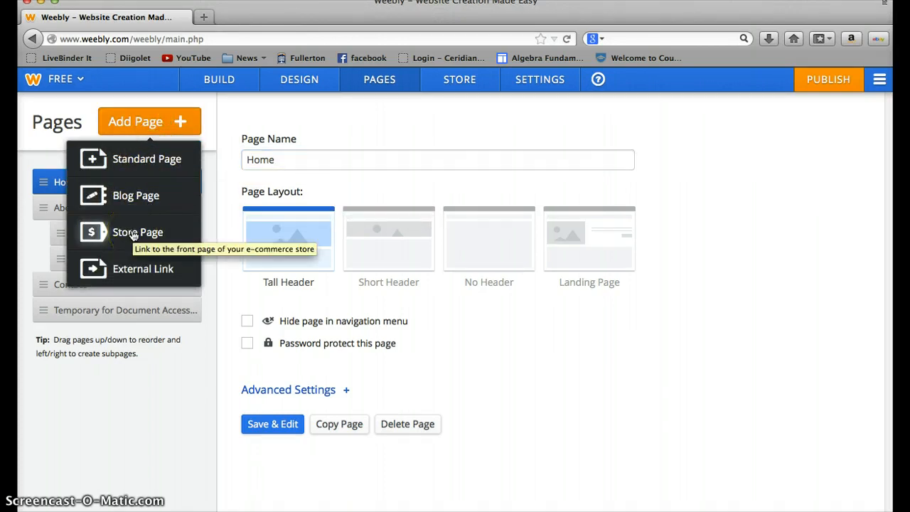
{"action": "mouse_move", "coordinate": [136, 259]}
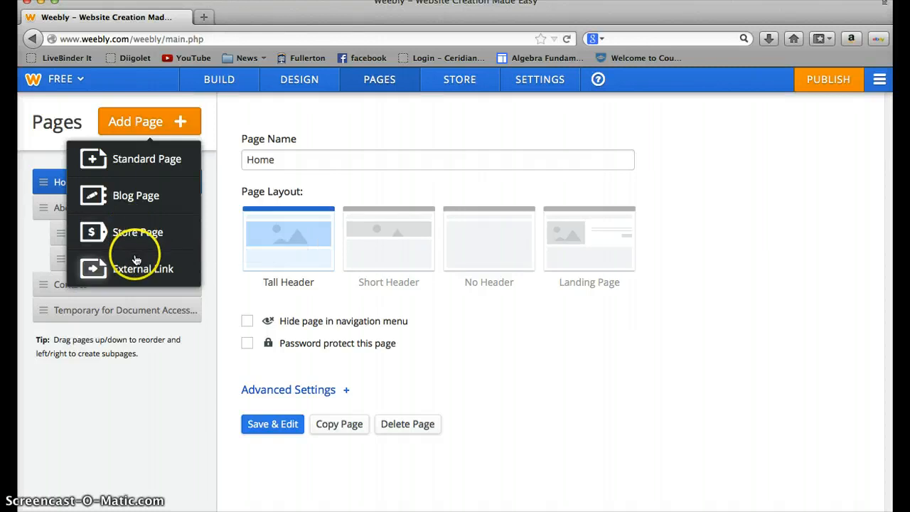
{"action": "mouse_move", "coordinate": [143, 269]}
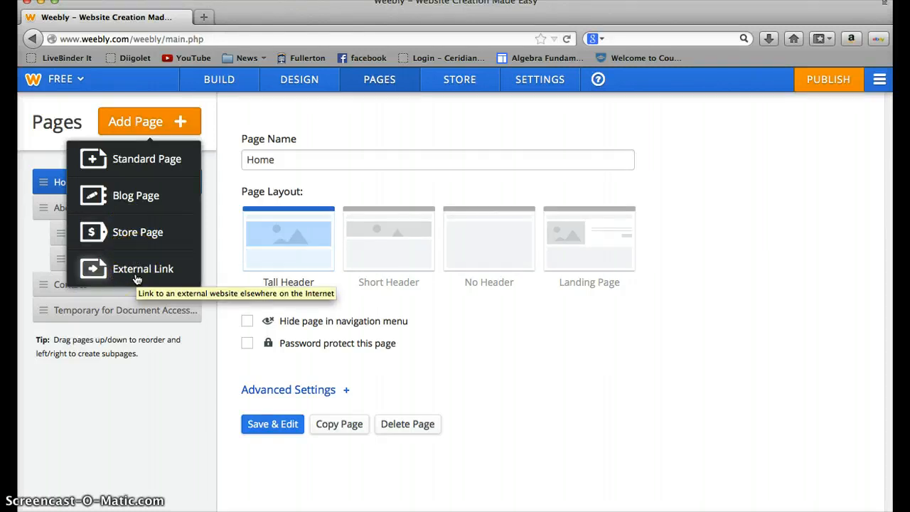
{"action": "mouse_move", "coordinate": [137, 273]}
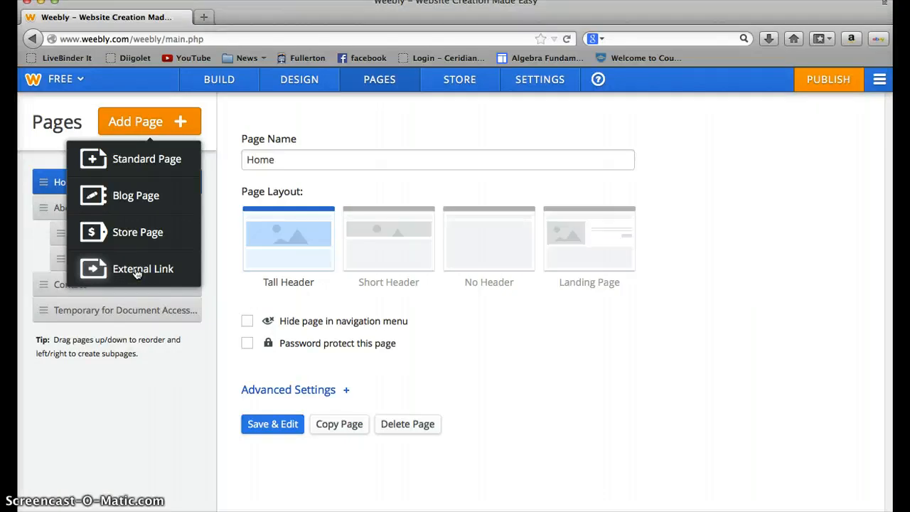
{"action": "mouse_move", "coordinate": [147, 159]}
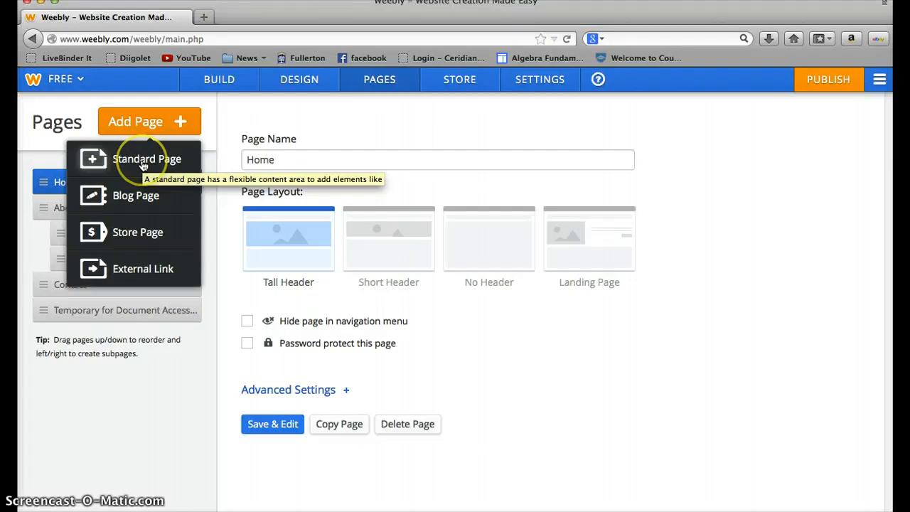
{"action": "mouse_move", "coordinate": [146, 203]}
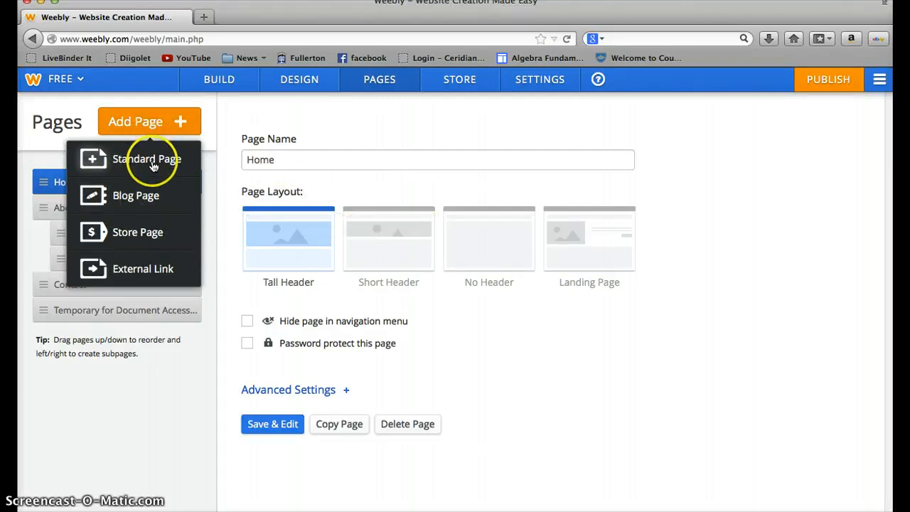
Step: Add a standard page named 'Blah' and nest it under Lauren's Story
{"action": "left_click", "coordinate": [147, 158]}
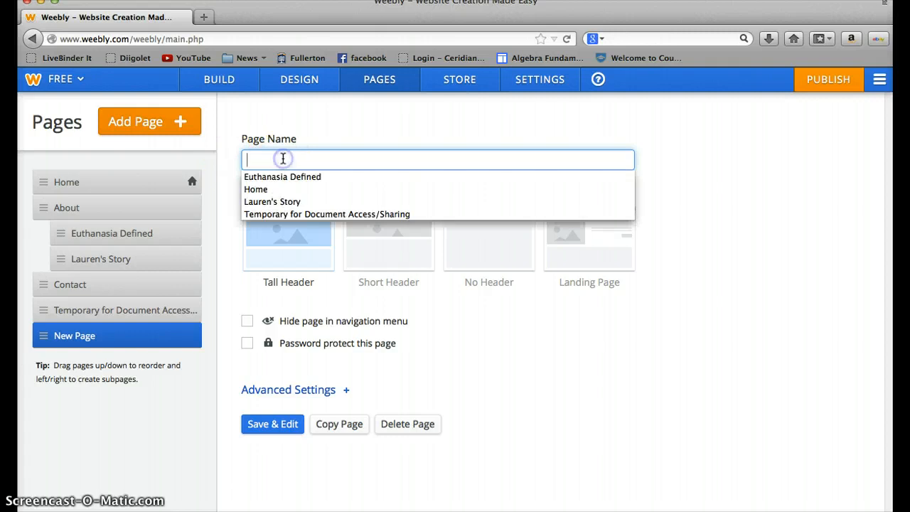
{"action": "type", "text": "Blah"}
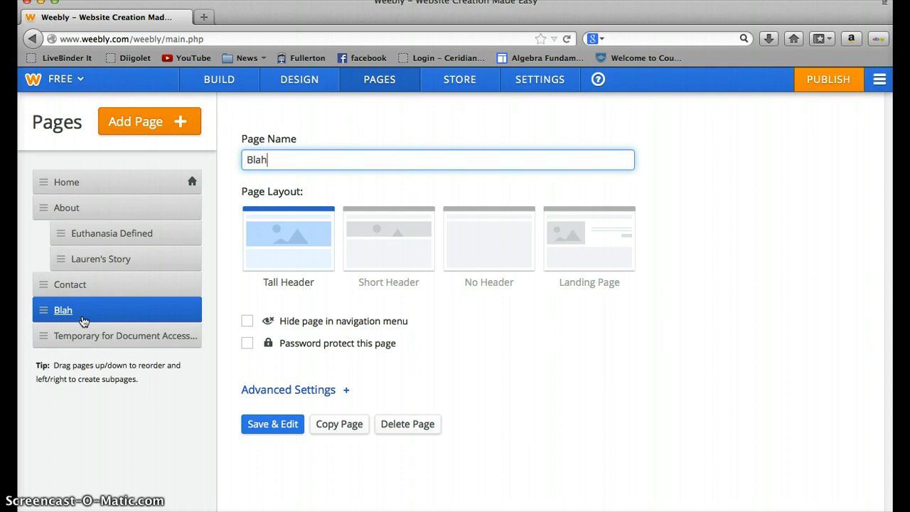
{"action": "mouse_move", "coordinate": [82, 292]}
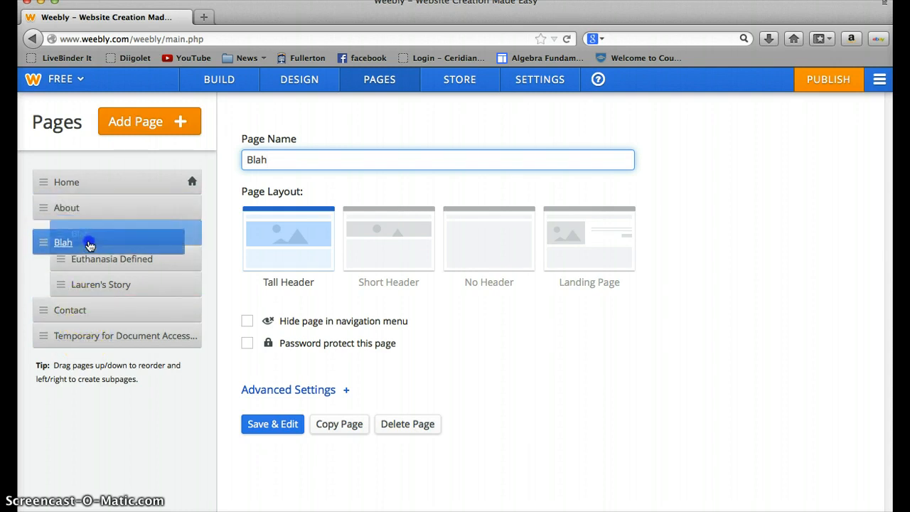
{"action": "left_click_drag", "start_coordinate": [63, 242], "coordinate": [70, 298]}
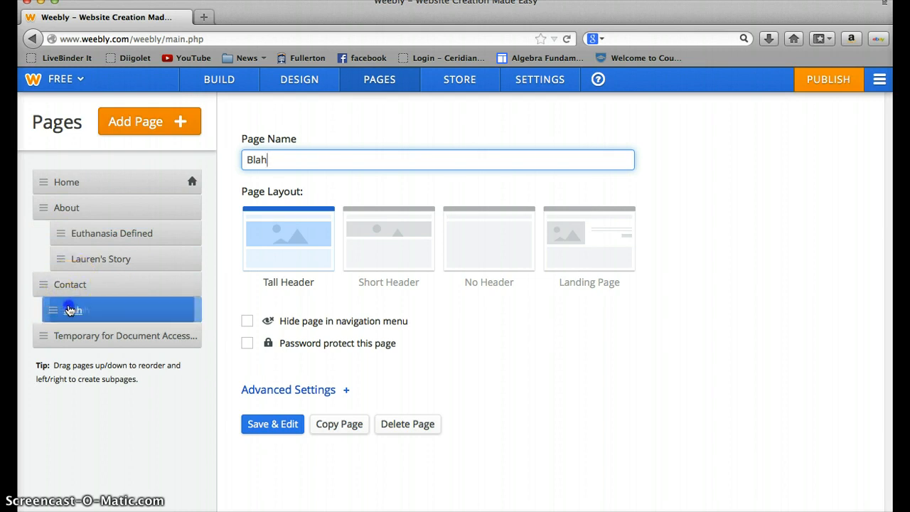
{"action": "left_click_drag", "start_coordinate": [69, 310], "coordinate": [74, 287]}
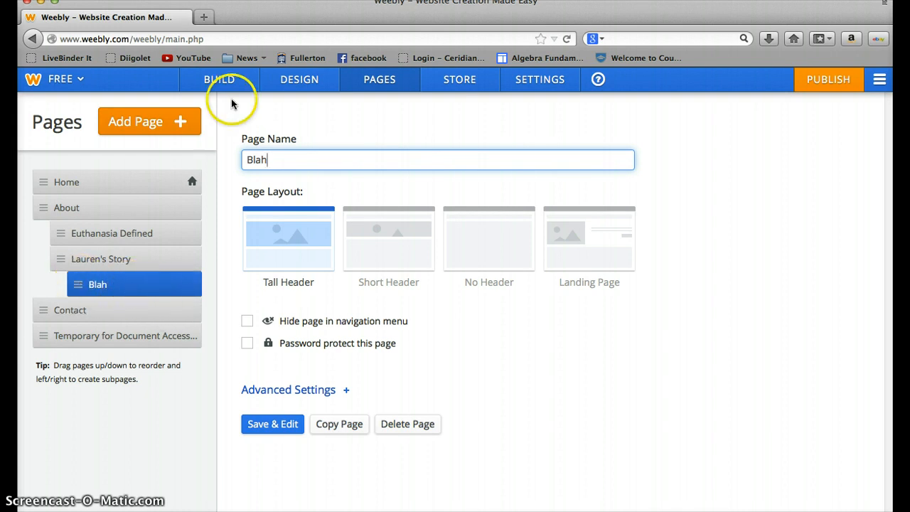
{"action": "mouse_move", "coordinate": [231, 89]}
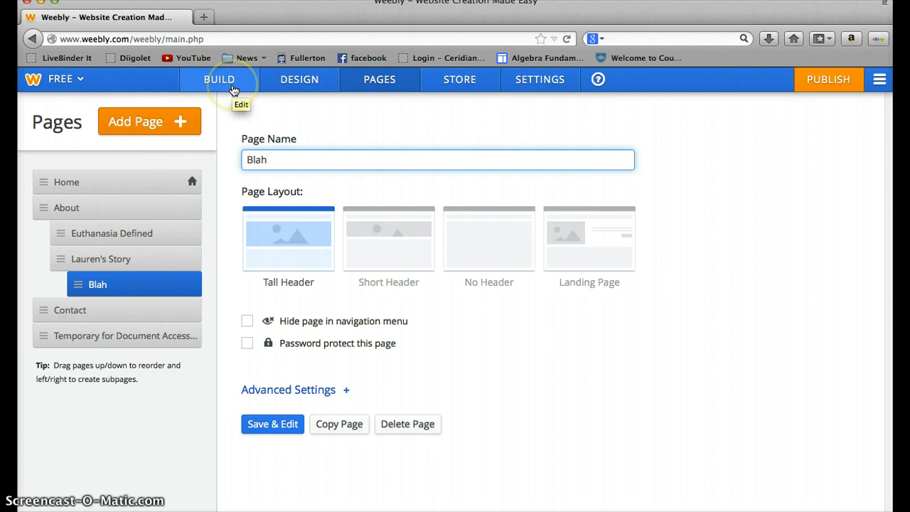
{"action": "mouse_move", "coordinate": [667, 91]}
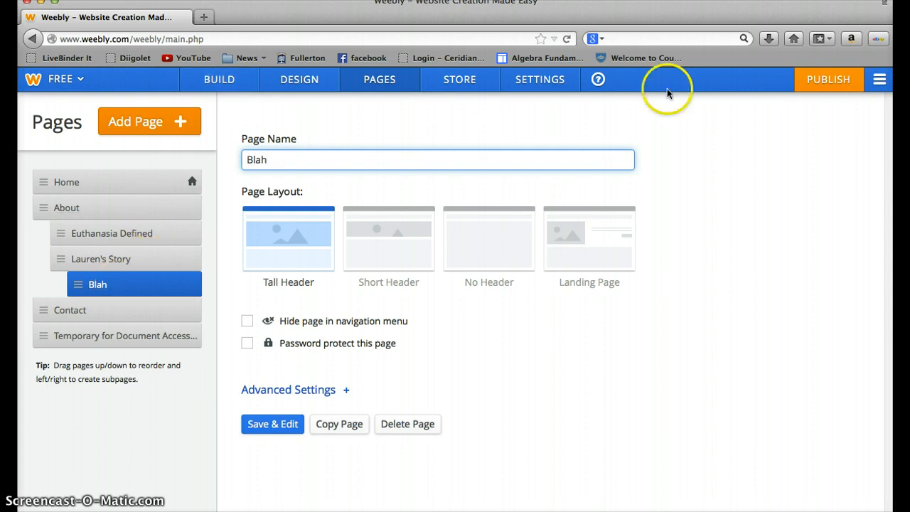
Step: Publish the site to euthanasiacons.weebly.com and close the confirmation
{"action": "left_click", "coordinate": [828, 79]}
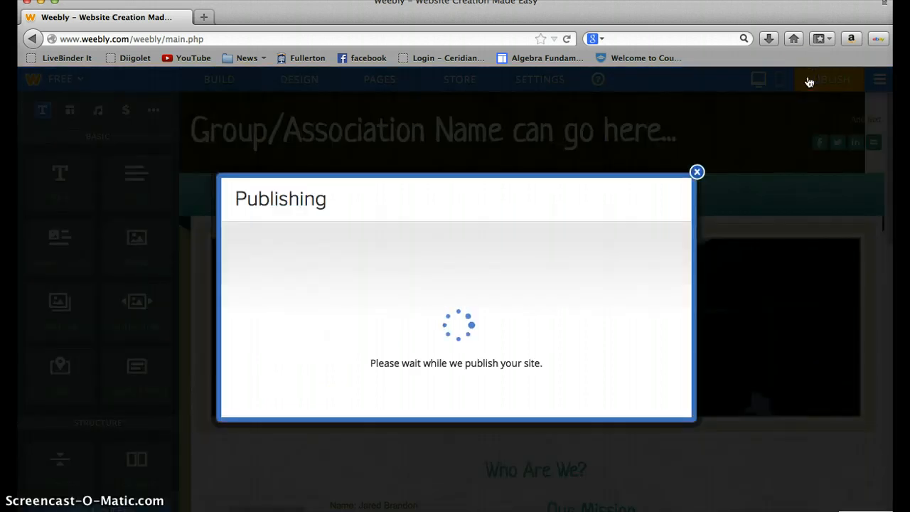
{"action": "mouse_move", "coordinate": [696, 172]}
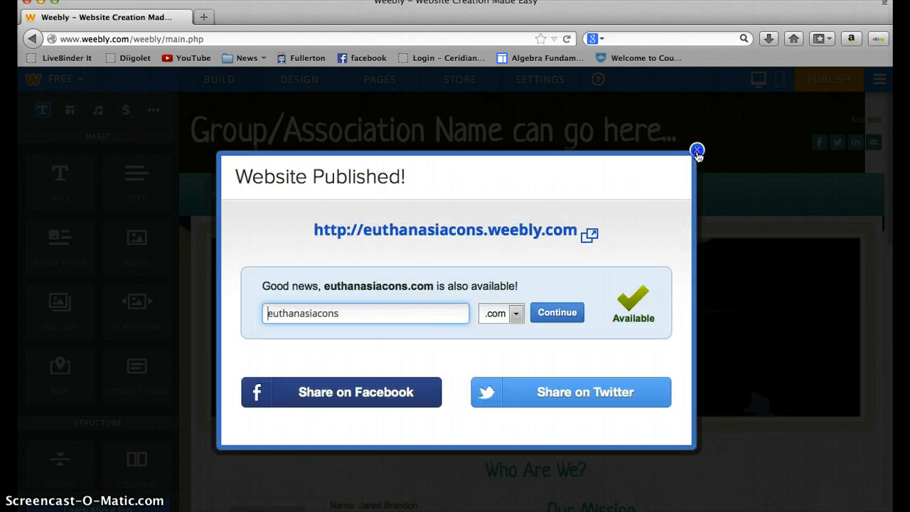
{"action": "left_click", "coordinate": [697, 151]}
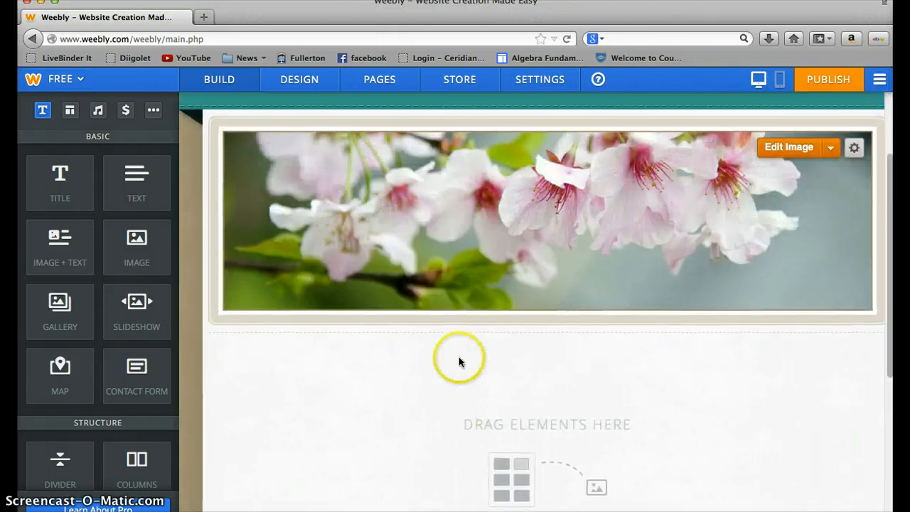
Step: Return to the Pages manager and view the Blah subpage's settings under Lauren's Story
{"action": "left_click", "coordinate": [379, 79]}
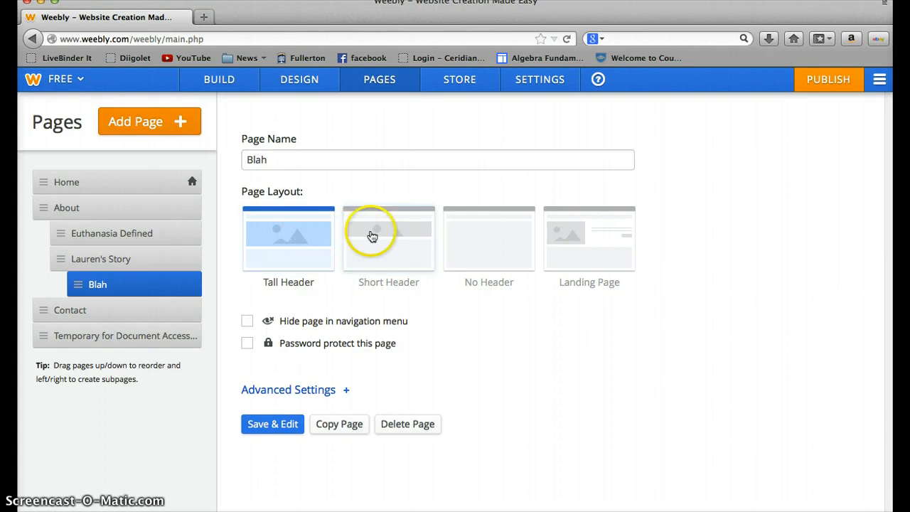
{"action": "mouse_move", "coordinate": [568, 256]}
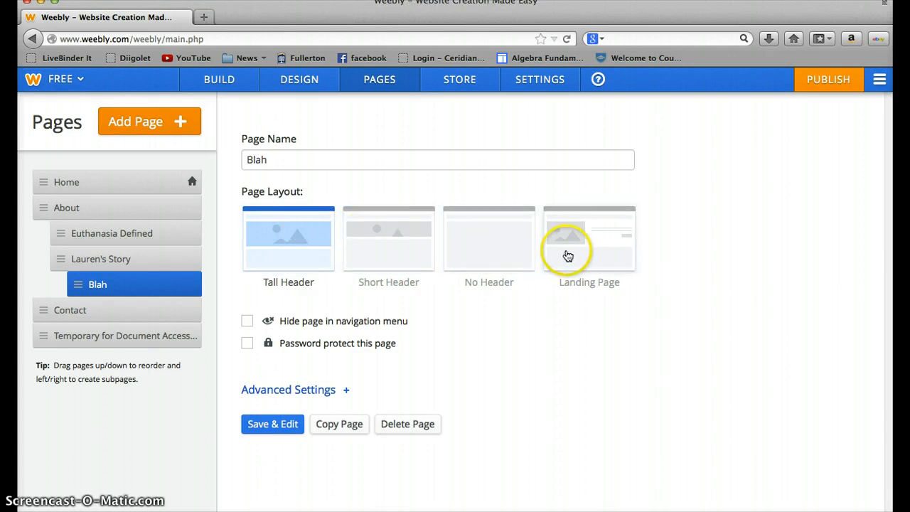
{"action": "mouse_move", "coordinate": [588, 255]}
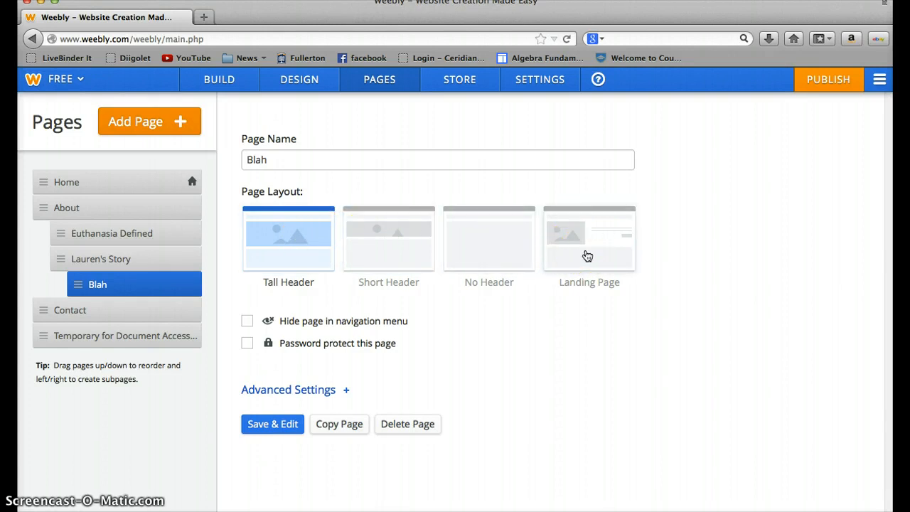
{"action": "left_click", "coordinate": [589, 238]}
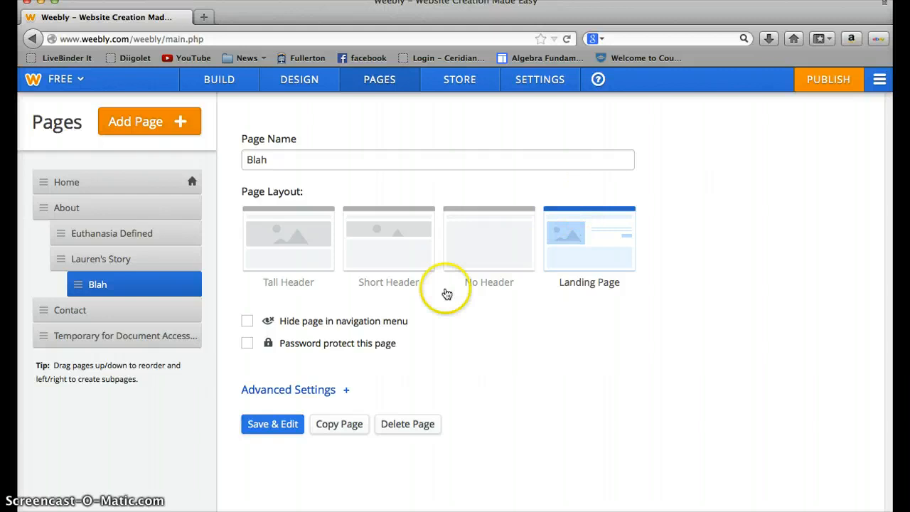
{"action": "mouse_move", "coordinate": [123, 285]}
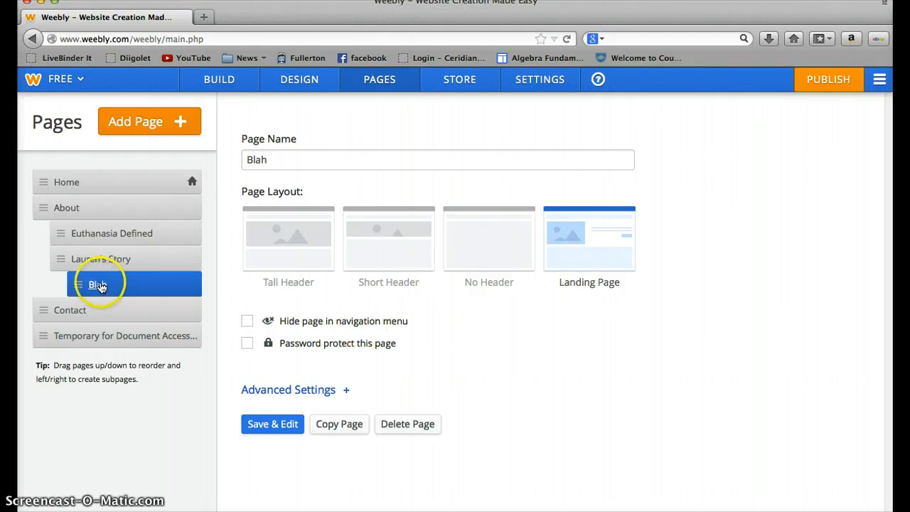
{"action": "left_click", "coordinate": [437, 159]}
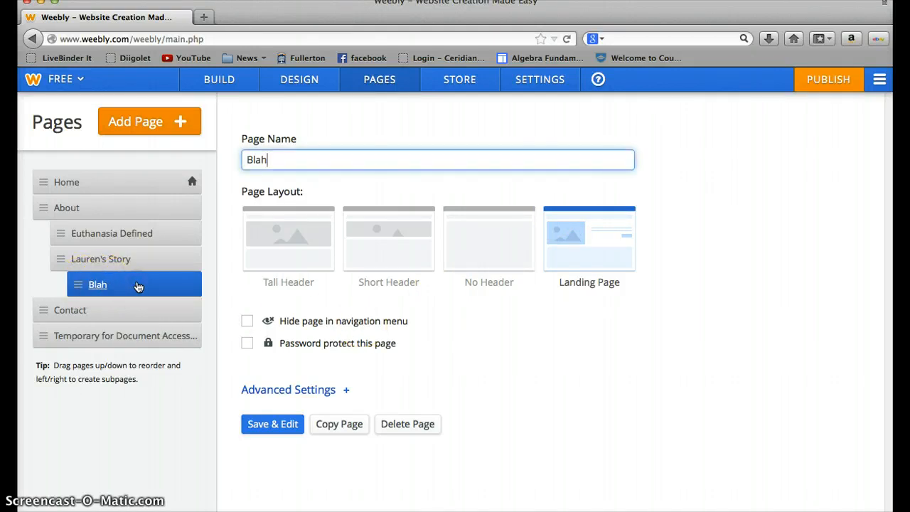
Step: Delete the Blah page and go back to the Build editor
{"action": "left_click", "coordinate": [408, 423]}
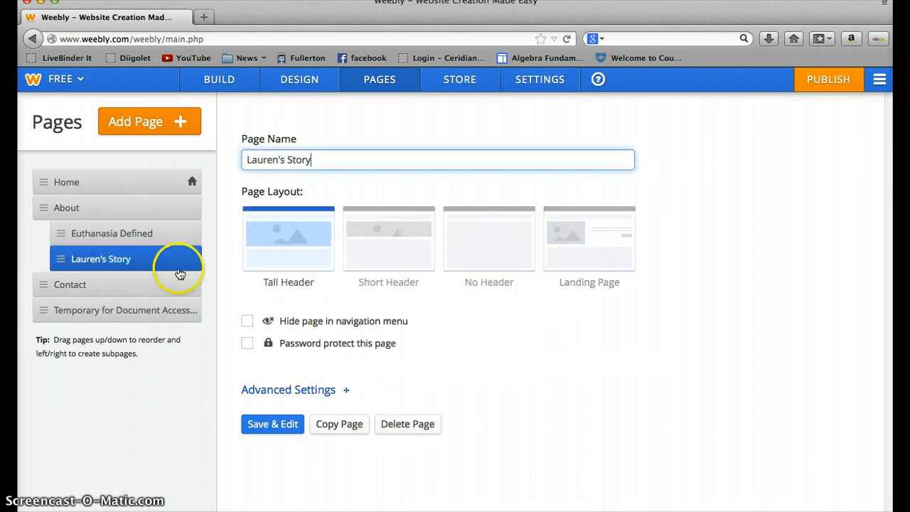
{"action": "mouse_move", "coordinate": [222, 319]}
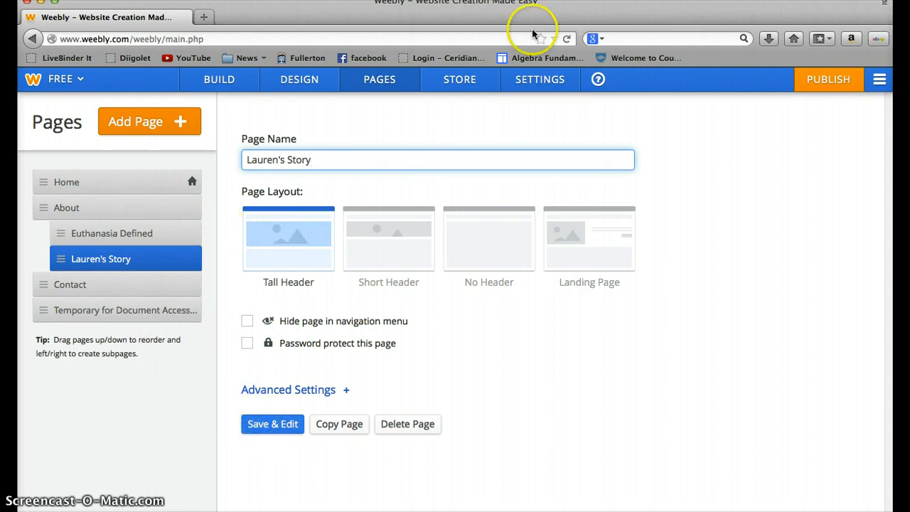
{"action": "left_click", "coordinate": [828, 79]}
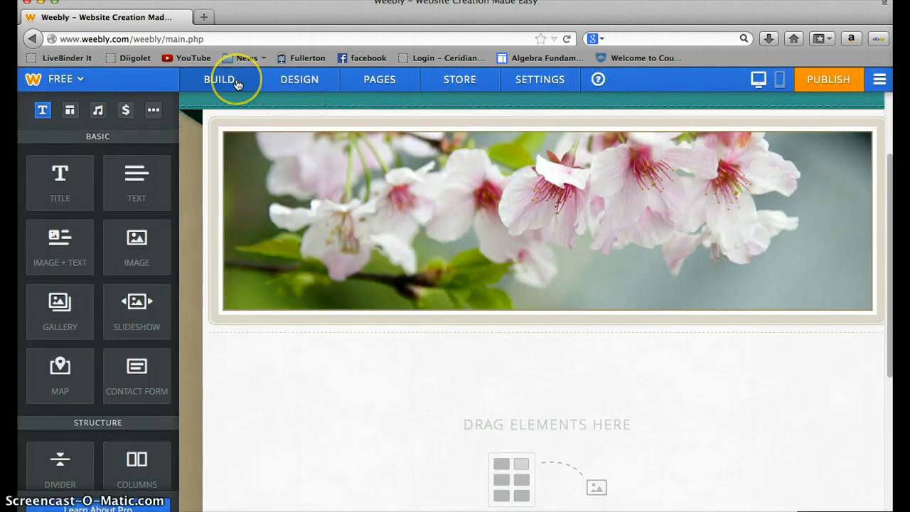
{"action": "mouse_move", "coordinate": [262, 220]}
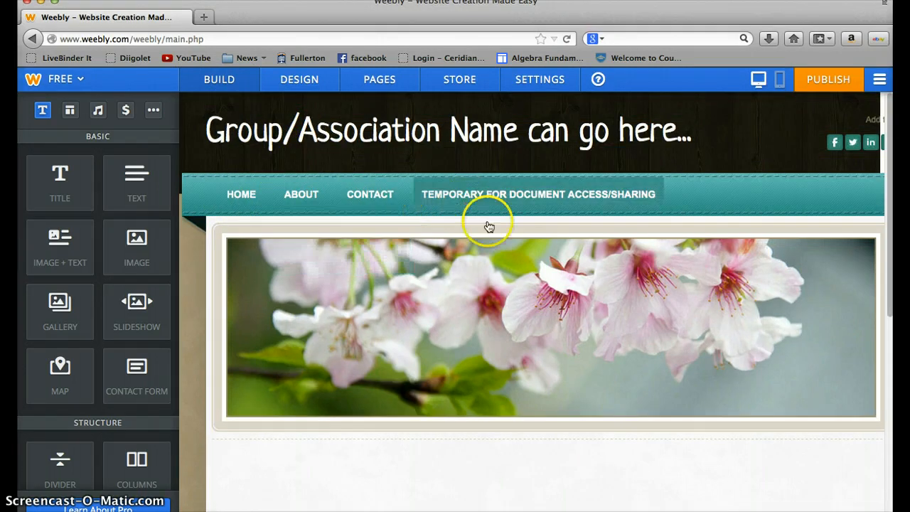
Step: Go to the Temporary for Document Access/Sharing page with its three .docx files
{"action": "left_click", "coordinate": [538, 194]}
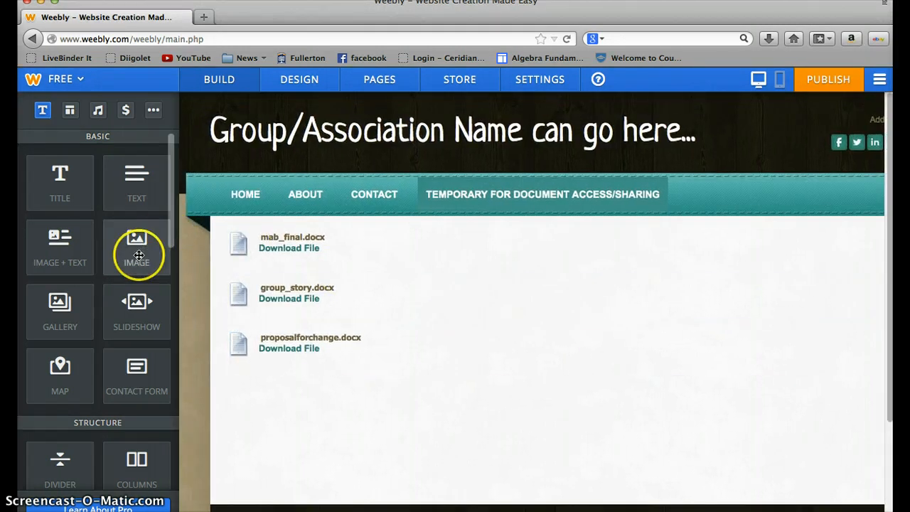
{"action": "mouse_move", "coordinate": [100, 245]}
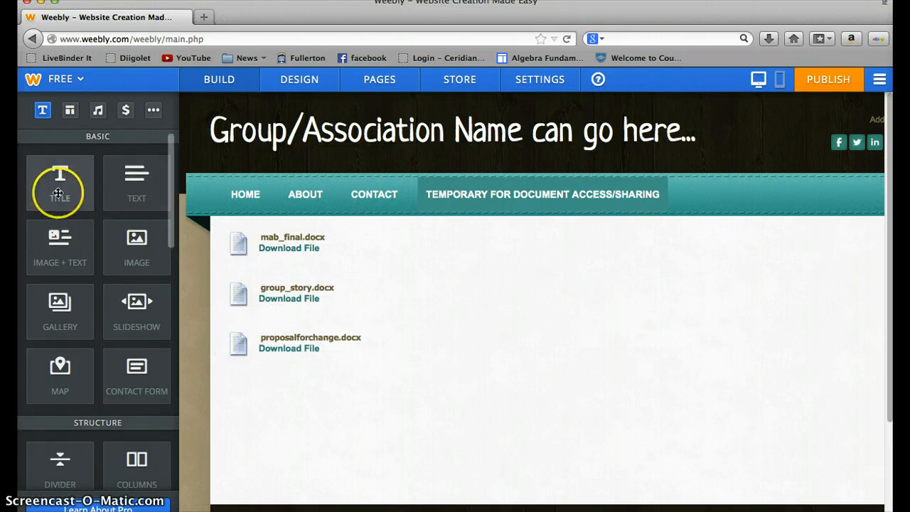
Step: Add a Title element beneath the last file and type 'Blah' into it
{"action": "left_click_drag", "start_coordinate": [60, 186], "coordinate": [234, 362]}
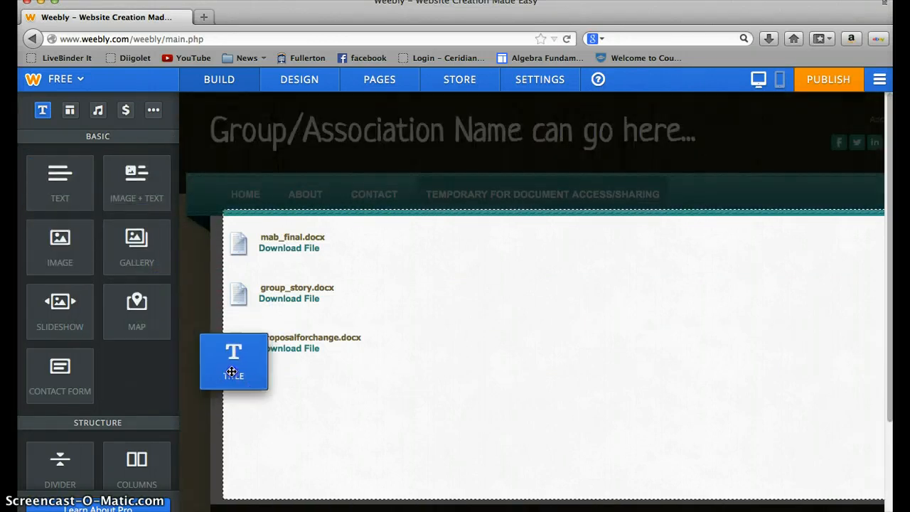
{"action": "left_click_drag", "start_coordinate": [234, 362], "coordinate": [375, 340]}
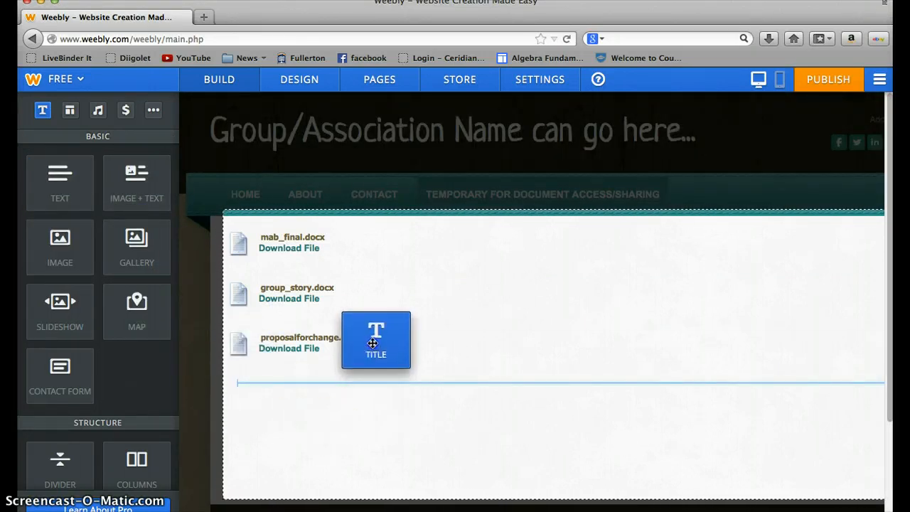
{"action": "left_click_drag", "start_coordinate": [375, 339], "coordinate": [365, 386]}
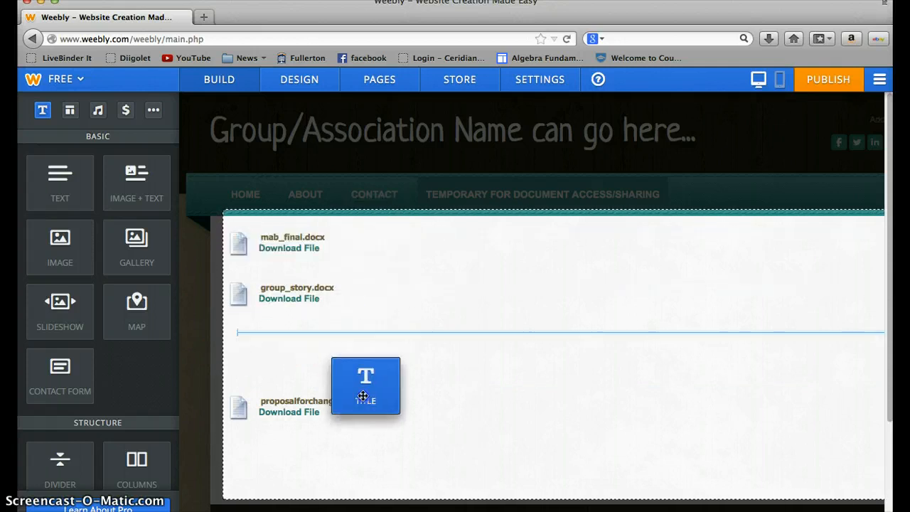
{"action": "left_click_drag", "start_coordinate": [365, 386], "coordinate": [344, 393]}
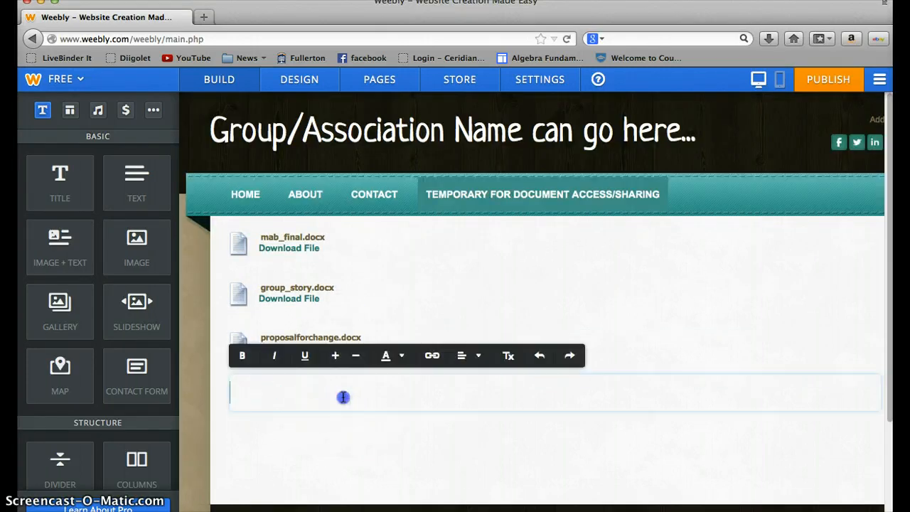
{"action": "type", "text": "Blah.."}
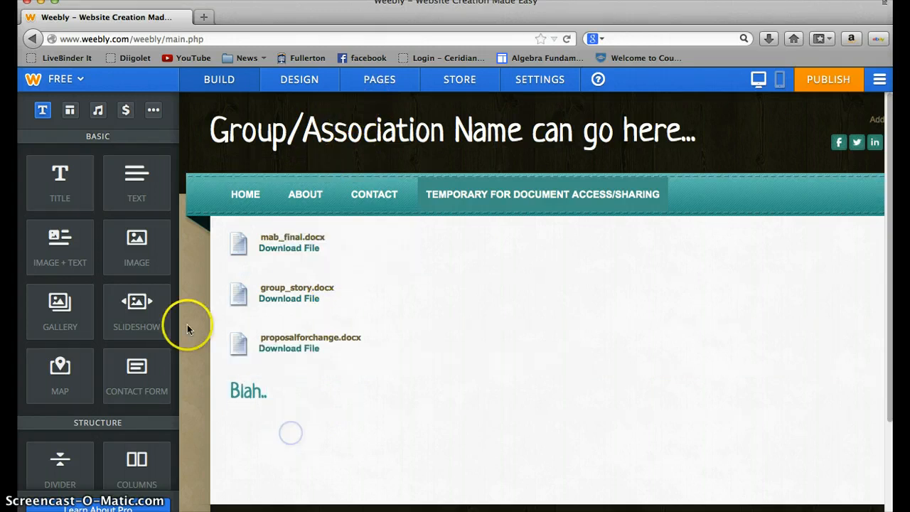
Step: Add a Text block reading '......Type here' below the 'Blah..' heading
{"action": "left_click_drag", "start_coordinate": [137, 183], "coordinate": [308, 391]}
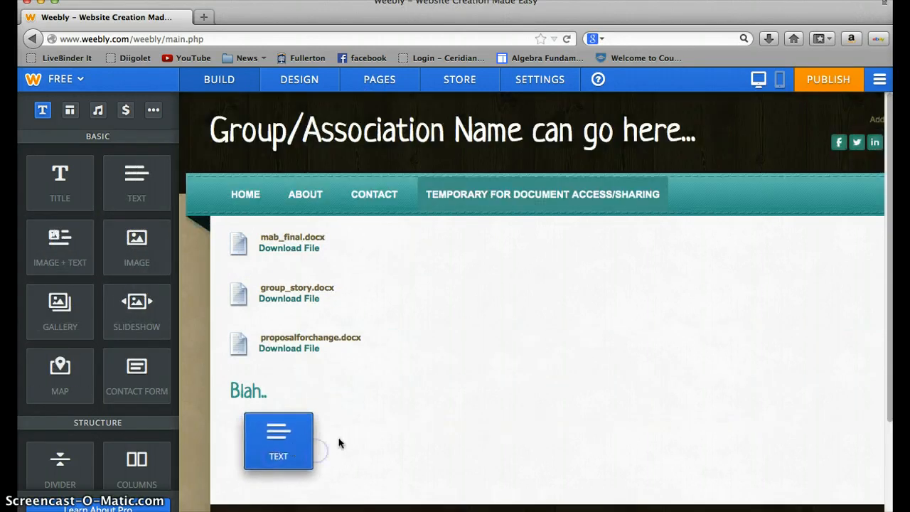
{"action": "left_click", "coordinate": [278, 441]}
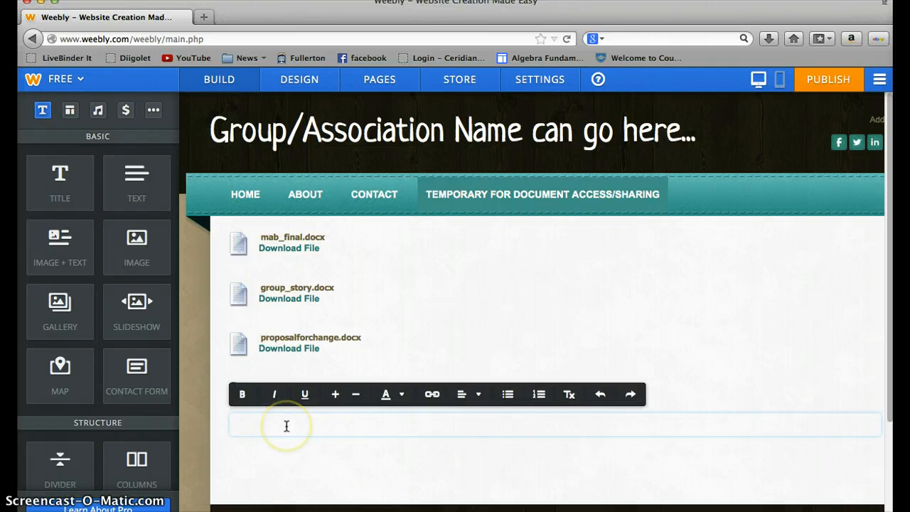
{"action": "type", "text": "......Type here"}
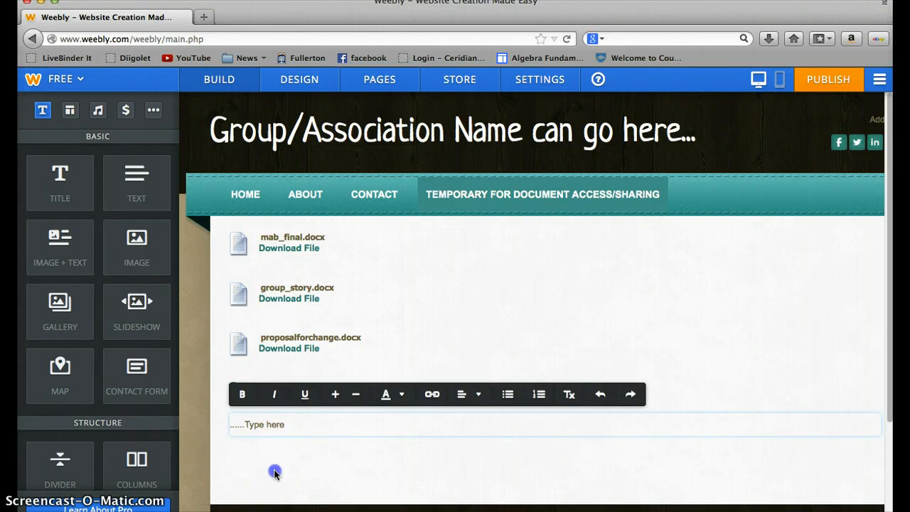
{"action": "type", "text": "Blah.."}
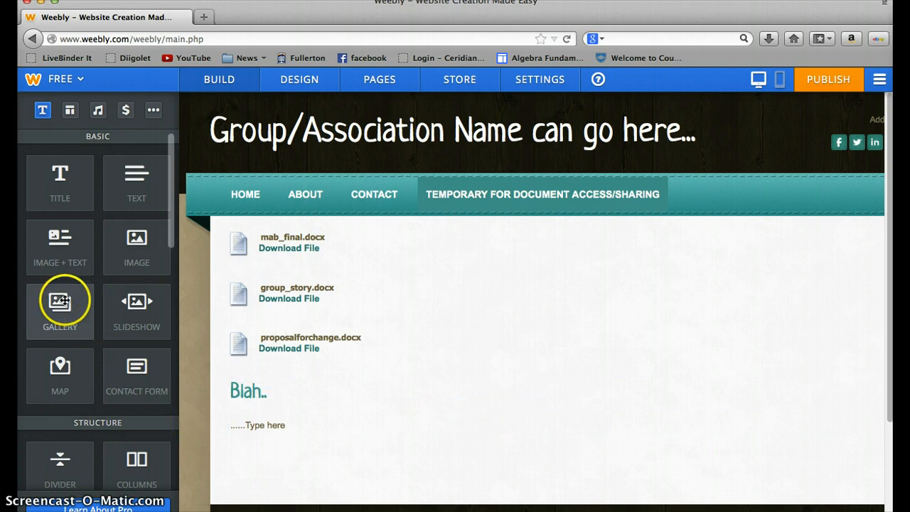
{"action": "mouse_move", "coordinate": [105, 209]}
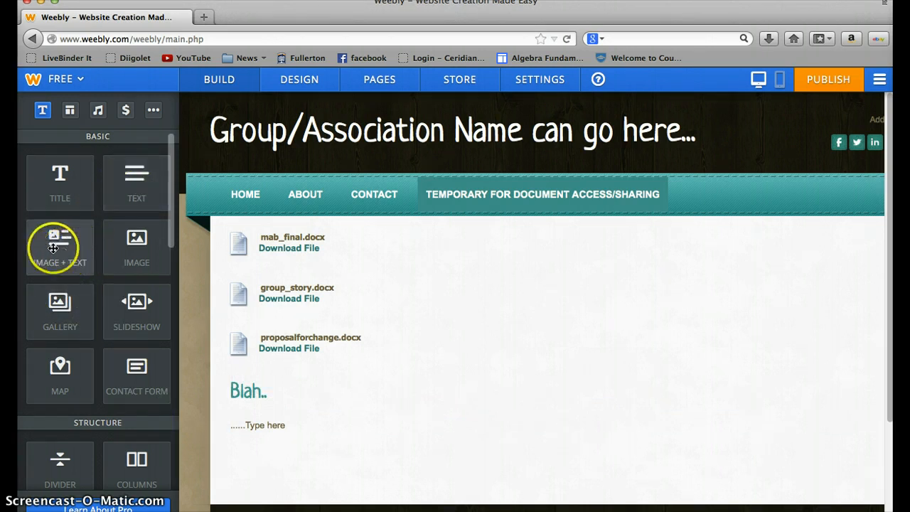
Step: Browse the Media, Commerce and More element categories, then return to the Home page
{"action": "scroll", "scroll_direction": "down", "scroll_amount": 3}
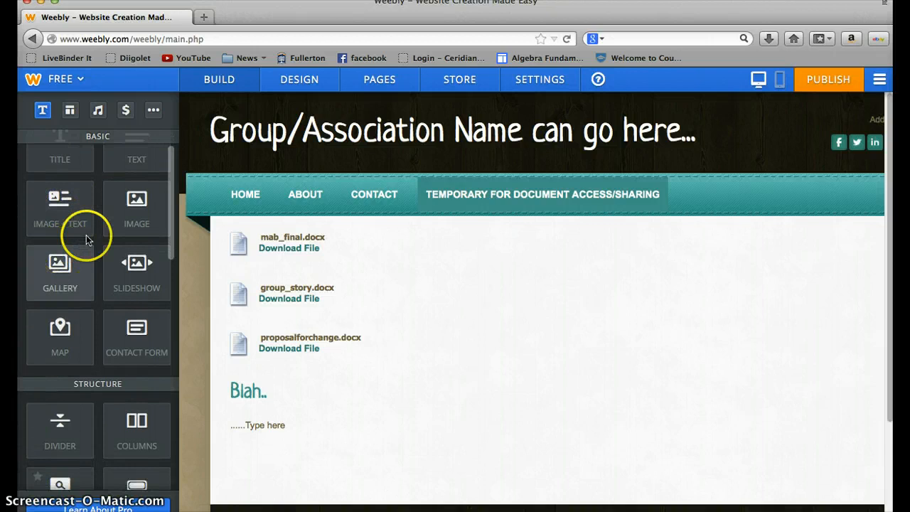
{"action": "mouse_move", "coordinate": [59, 280]}
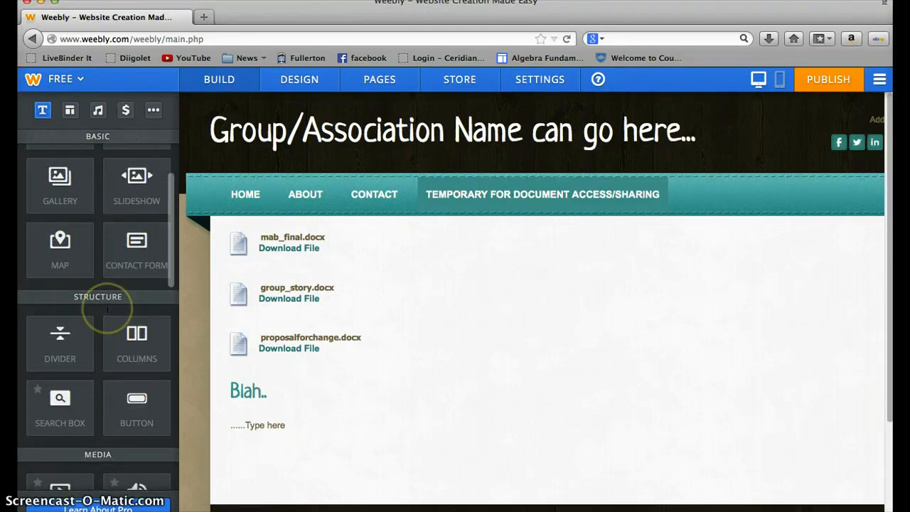
{"action": "mouse_move", "coordinate": [60, 342]}
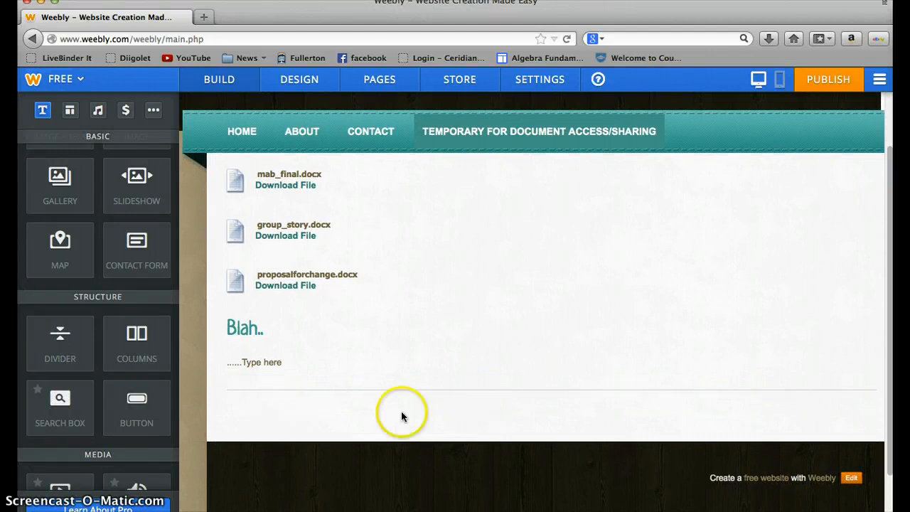
{"action": "mouse_move", "coordinate": [167, 325]}
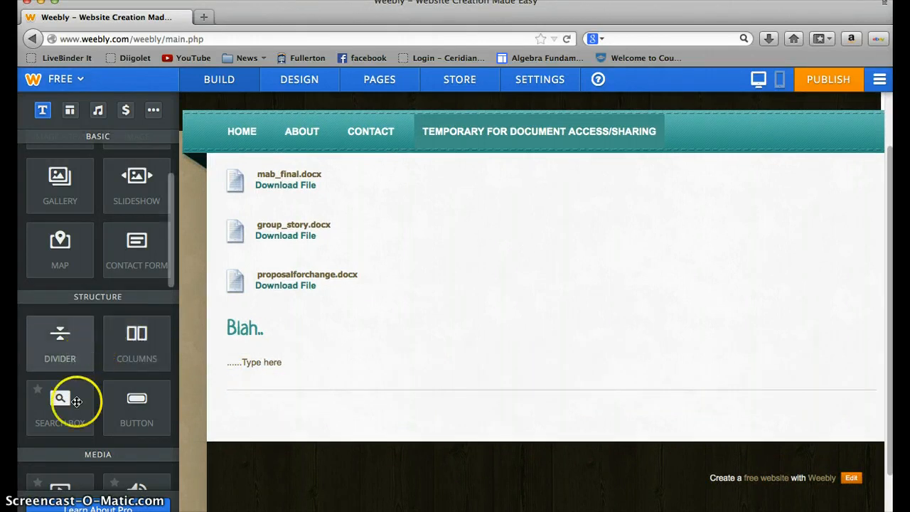
{"action": "scroll", "scroll_direction": "down", "scroll_amount": 3}
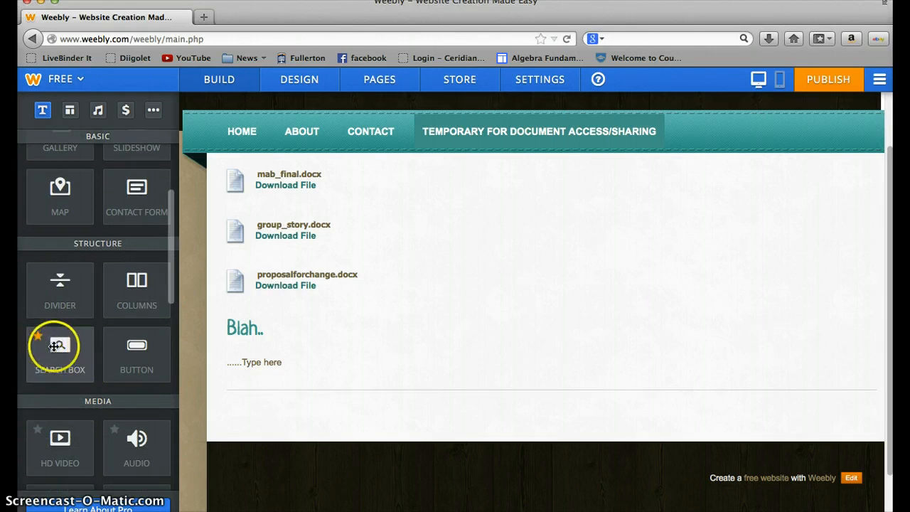
{"action": "left_click", "coordinate": [262, 341]}
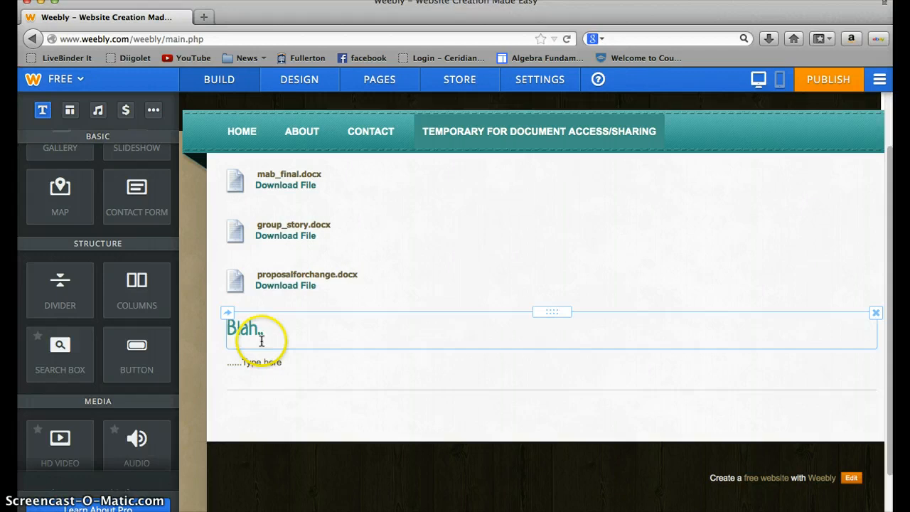
{"action": "scroll", "scroll_direction": "down", "scroll_amount": 3}
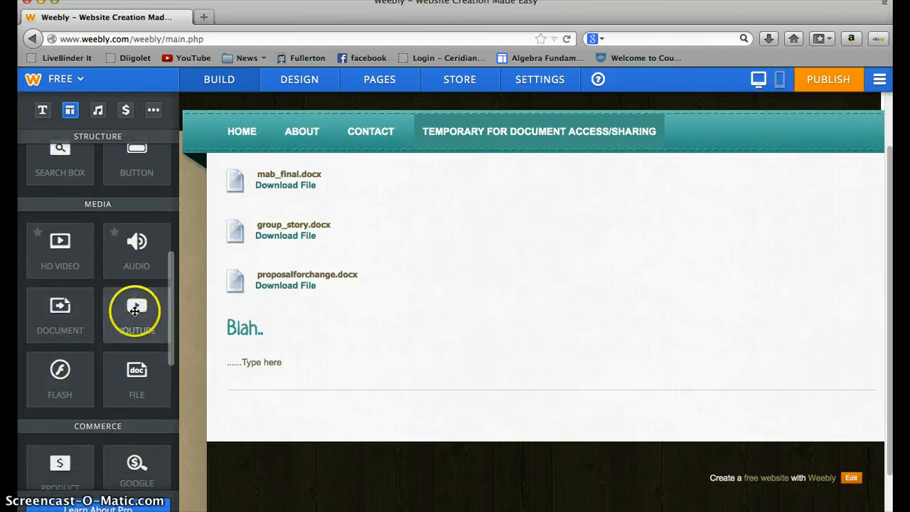
{"action": "mouse_move", "coordinate": [60, 353]}
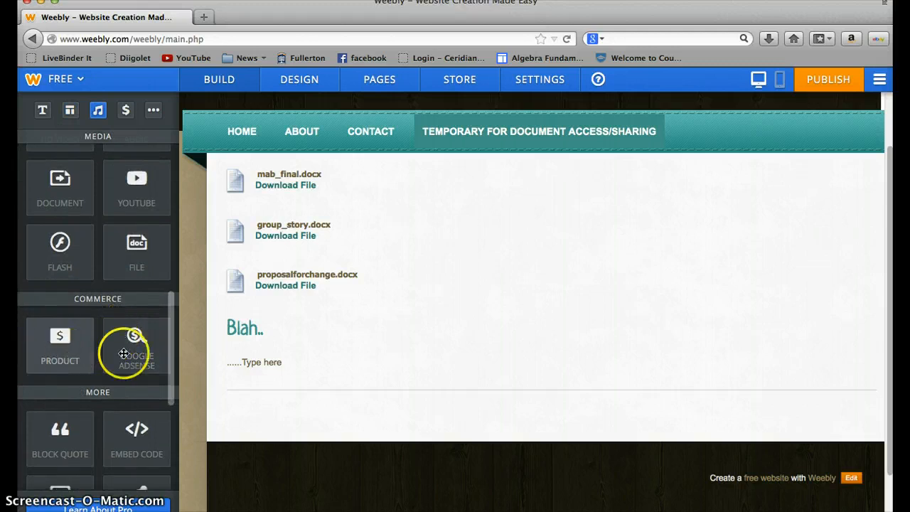
{"action": "scroll", "scroll_direction": "down", "scroll_amount": 3}
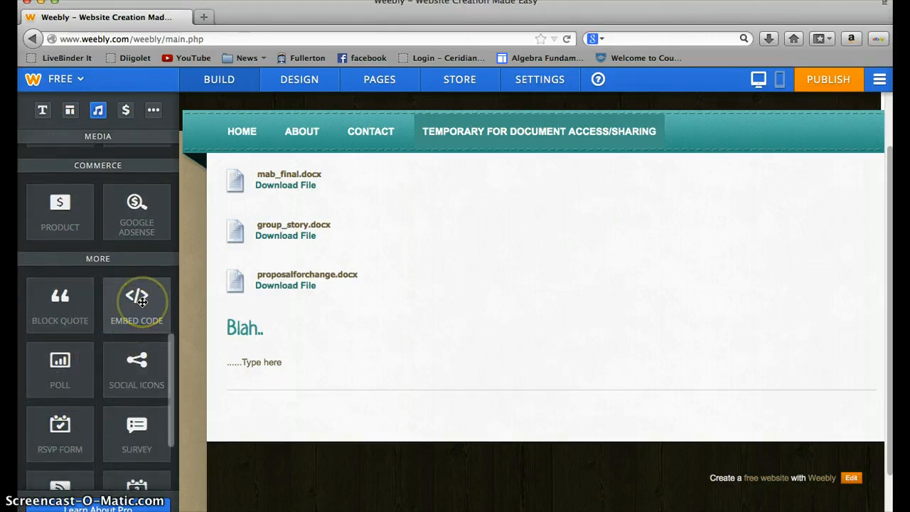
{"action": "scroll", "scroll_direction": "down", "scroll_amount": 3}
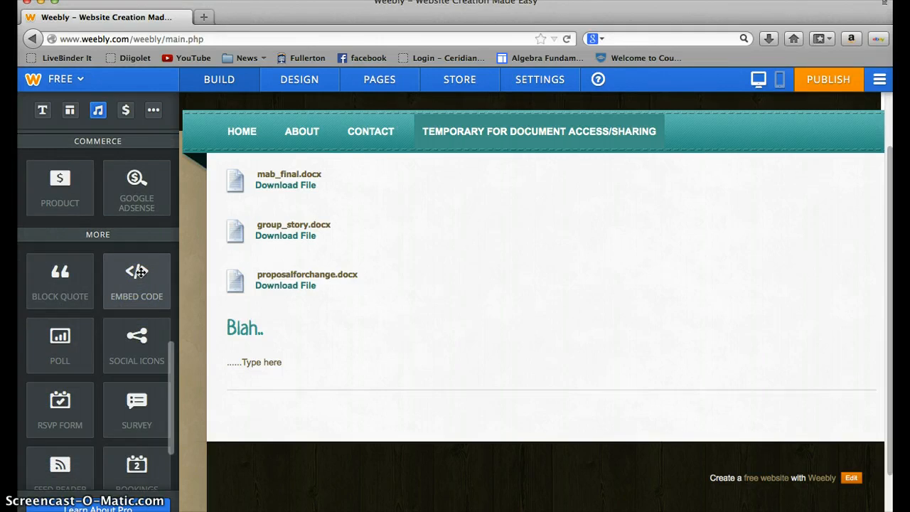
{"action": "scroll", "scroll_direction": "down", "scroll_amount": 3}
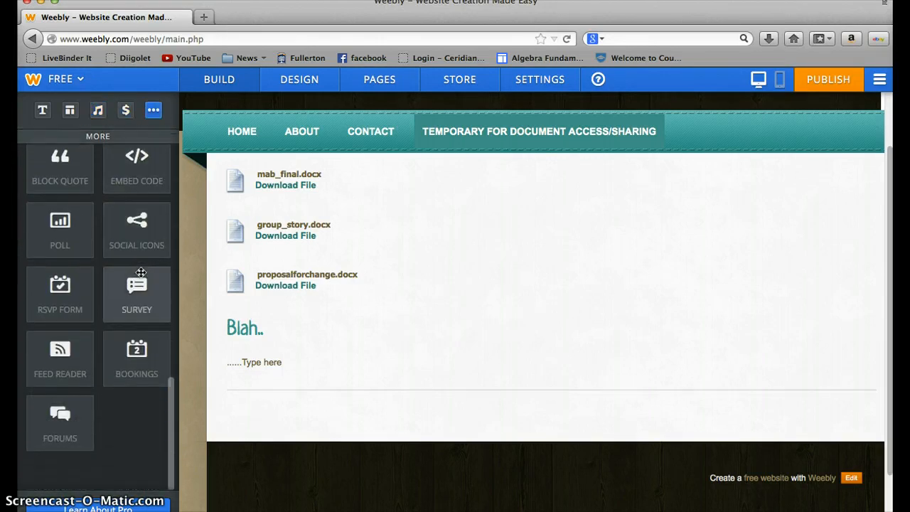
{"action": "left_click", "coordinate": [245, 329]}
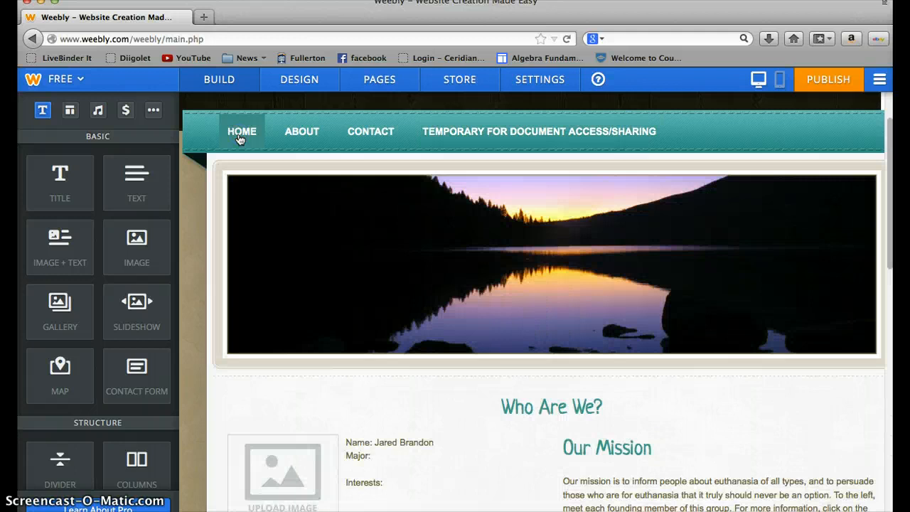
{"action": "mouse_move", "coordinate": [302, 131]}
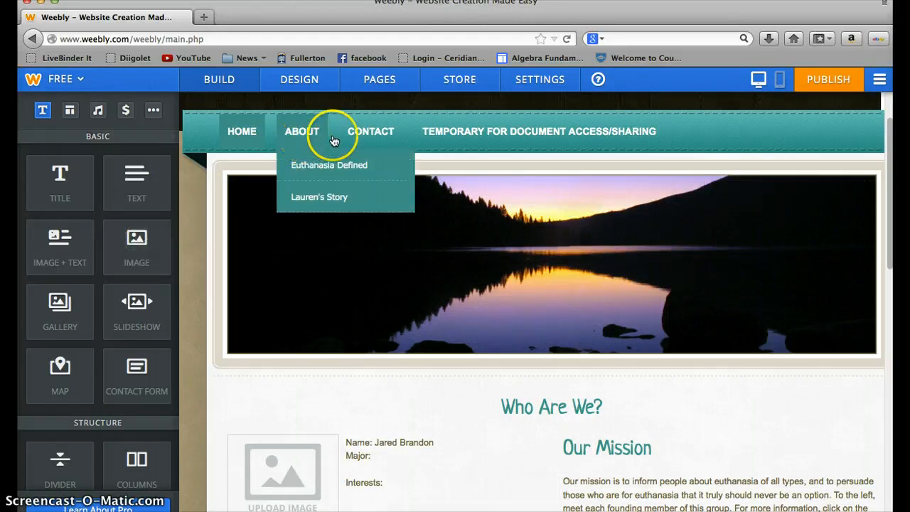
Step: On the Contact page, select the cherry blossom header and open Edit Image
{"action": "left_click", "coordinate": [370, 131]}
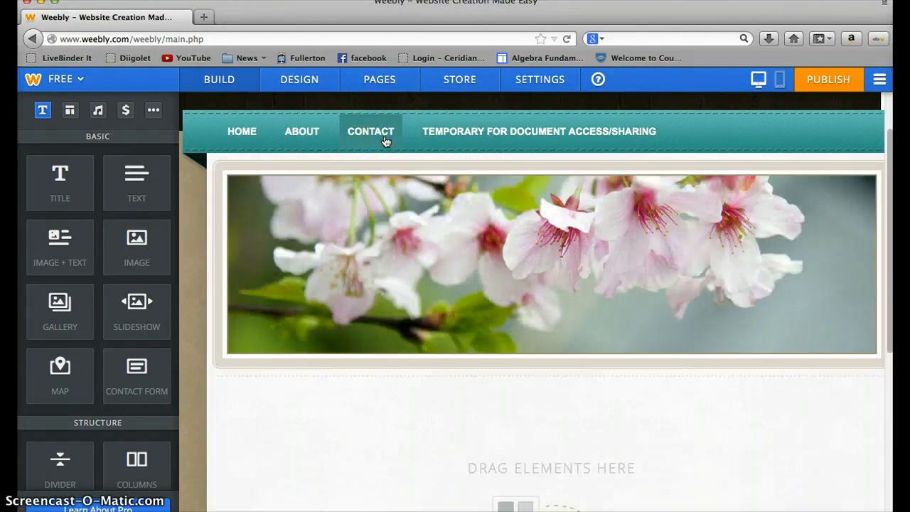
{"action": "left_click", "coordinate": [569, 242]}
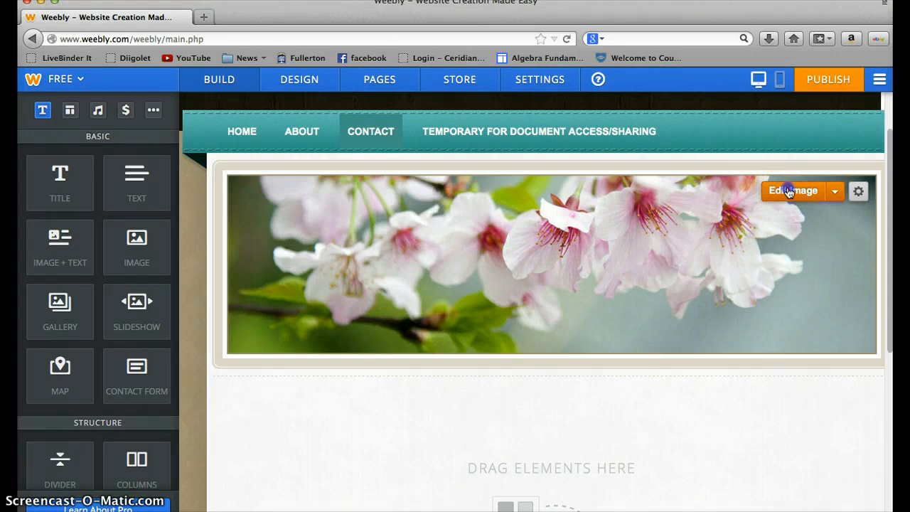
{"action": "left_click", "coordinate": [791, 190]}
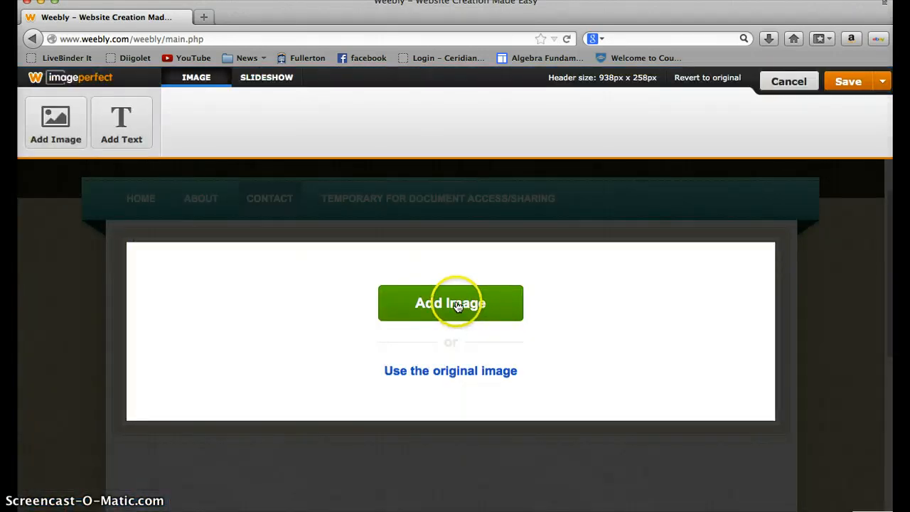
Step: Open the Add Image source picker and close it without choosing a photo
{"action": "left_click", "coordinate": [450, 303]}
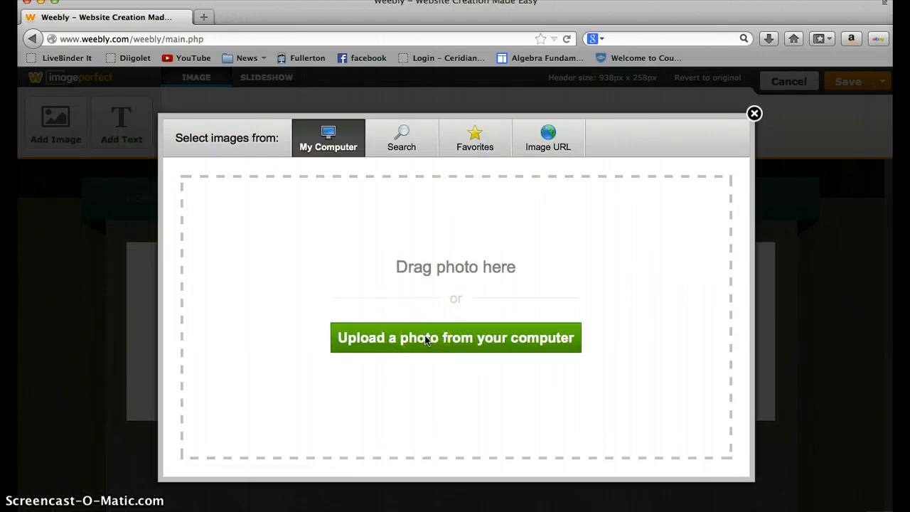
{"action": "mouse_move", "coordinate": [548, 135]}
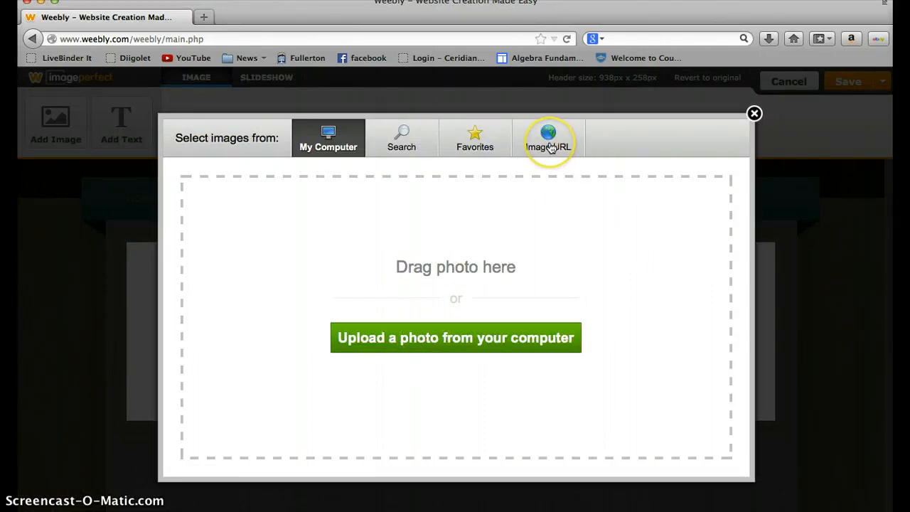
{"action": "mouse_move", "coordinate": [546, 249]}
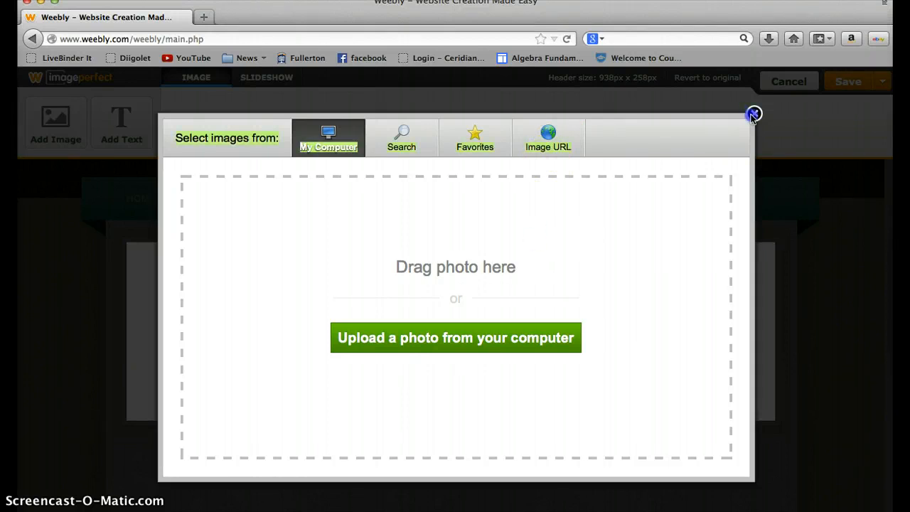
{"action": "left_click", "coordinate": [753, 114]}
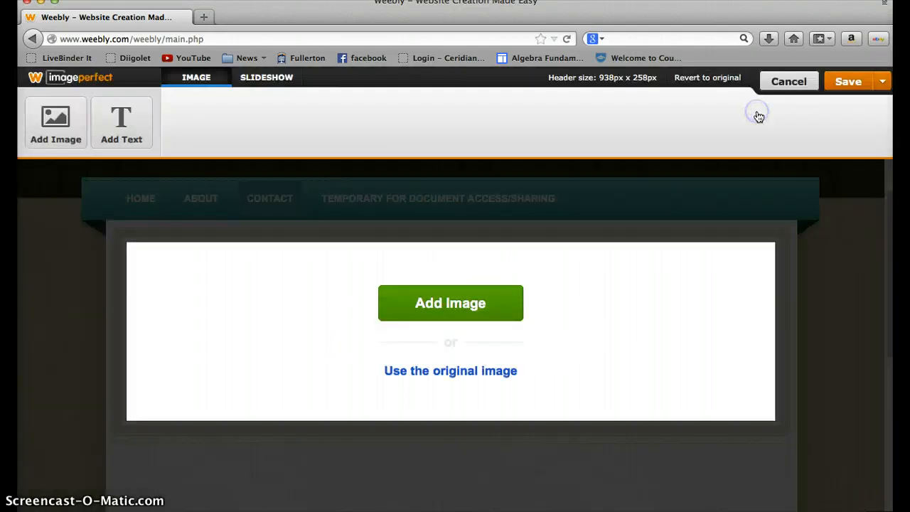
{"action": "mouse_move", "coordinate": [733, 173]}
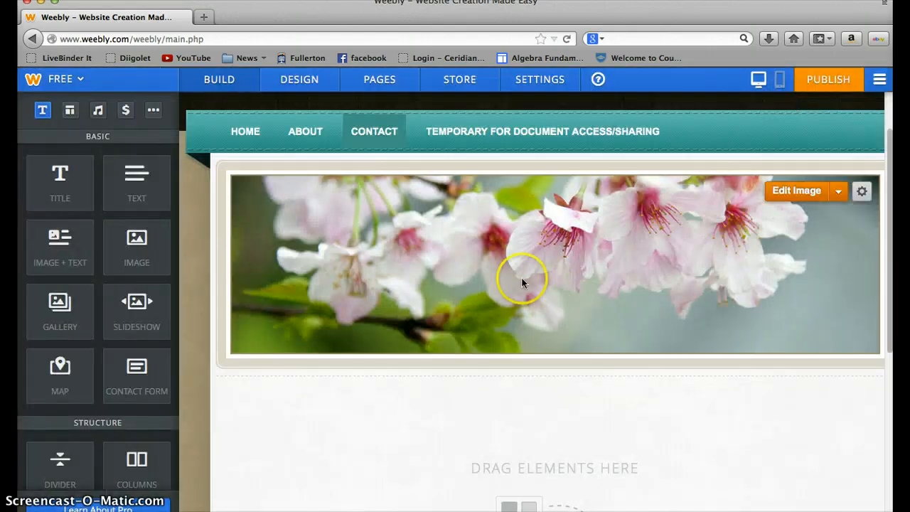
Step: Re-edit the cherry blossom header, accept its placement, and choose 'Save to this page only'
{"action": "left_click", "coordinate": [796, 191]}
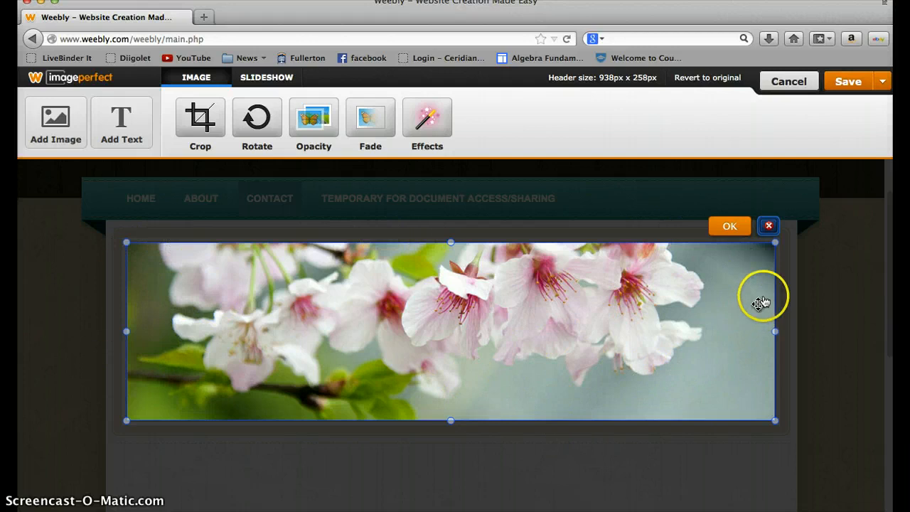
{"action": "mouse_move", "coordinate": [768, 226]}
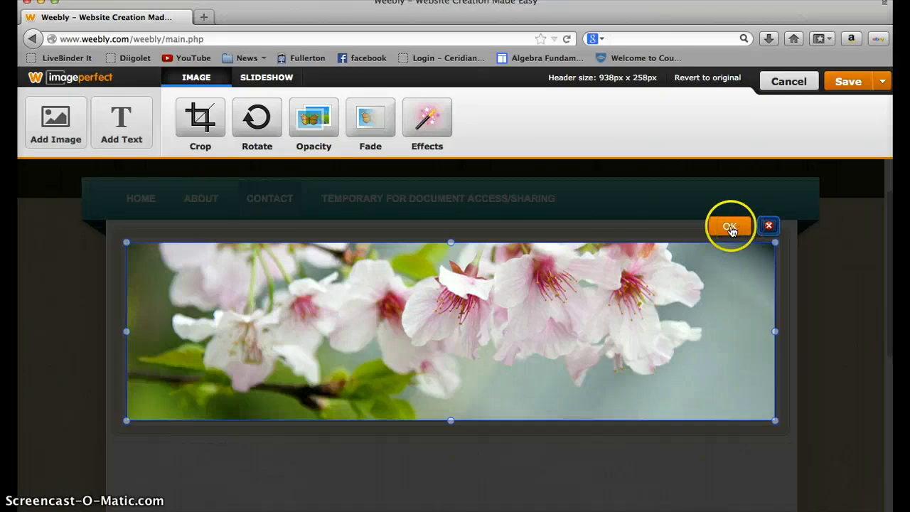
{"action": "left_click", "coordinate": [729, 226]}
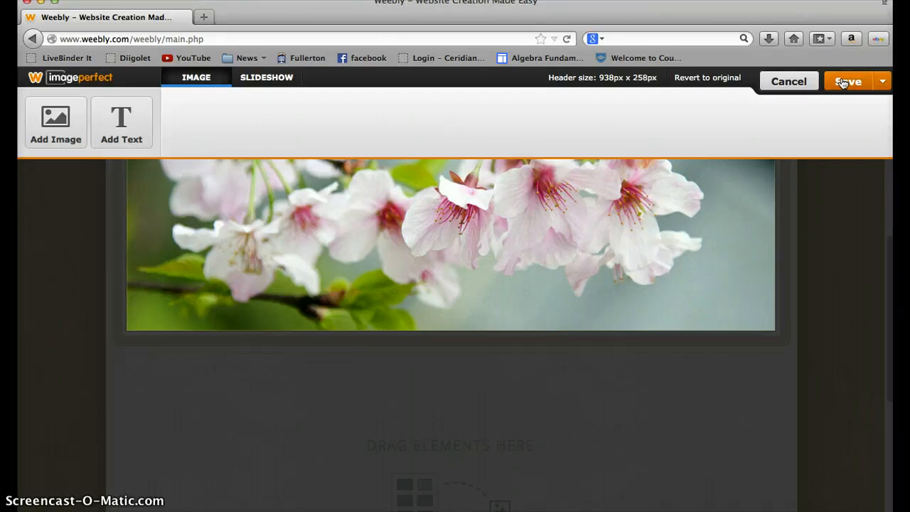
{"action": "left_click", "coordinate": [882, 81]}
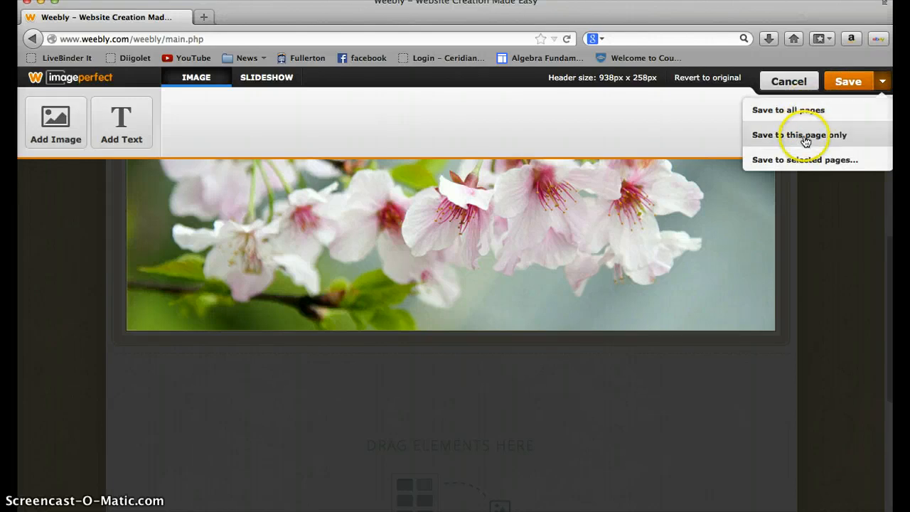
{"action": "left_click", "coordinate": [799, 134]}
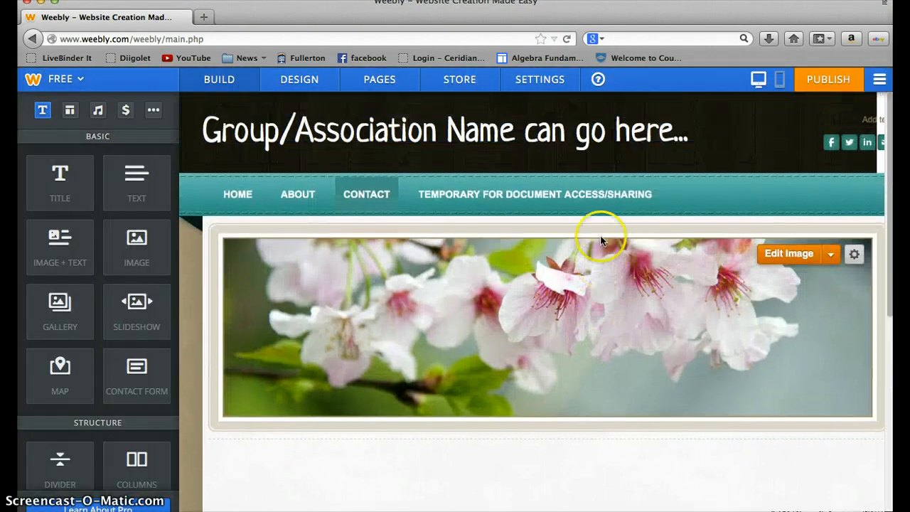
{"action": "mouse_move", "coordinate": [705, 242]}
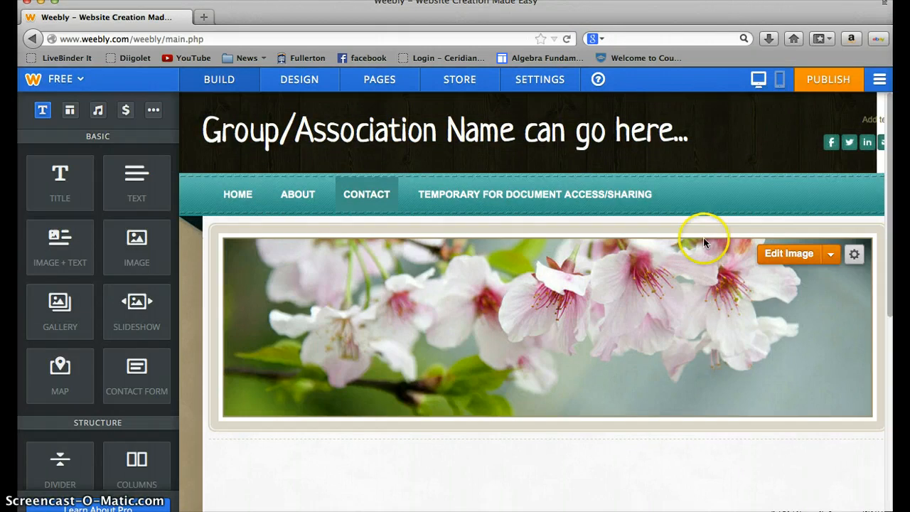
{"action": "mouse_move", "coordinate": [725, 304]}
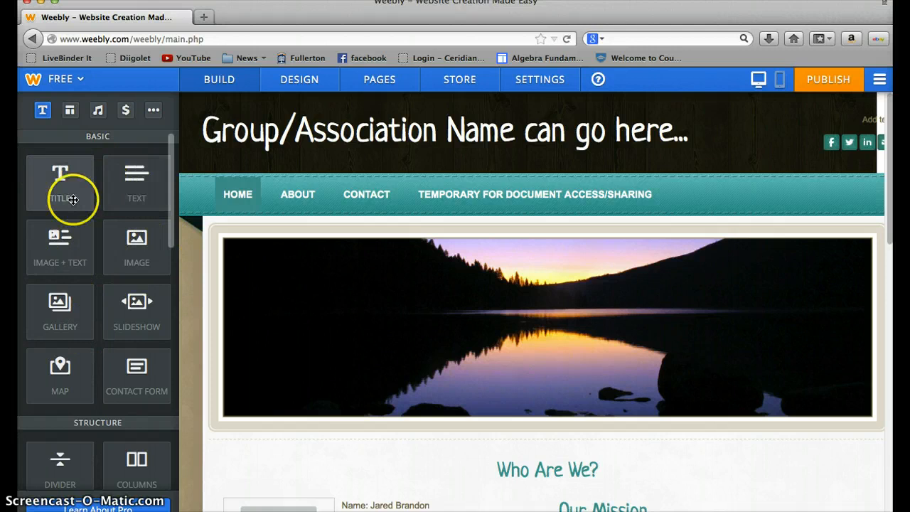
Step: Scroll the Home page's element palette below the sunset lake header
{"action": "scroll", "scroll_direction": "down", "scroll_amount": 3}
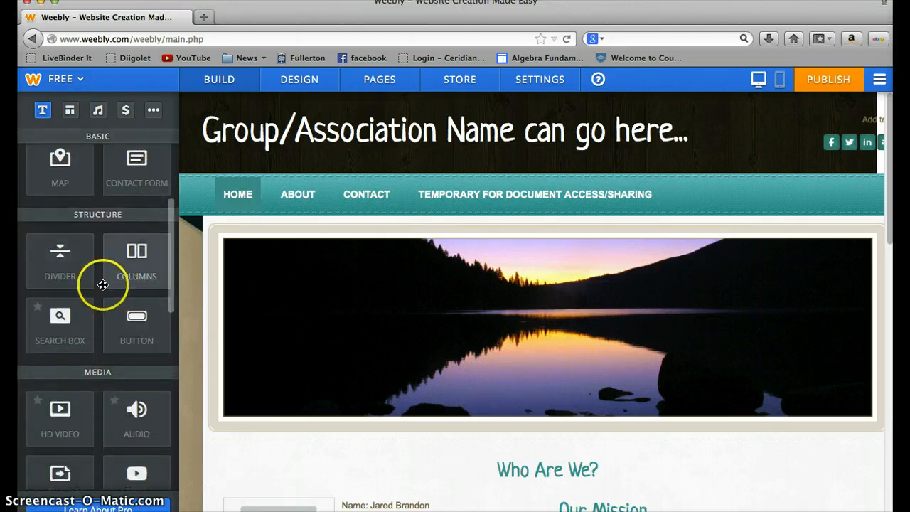
{"action": "mouse_move", "coordinate": [166, 321]}
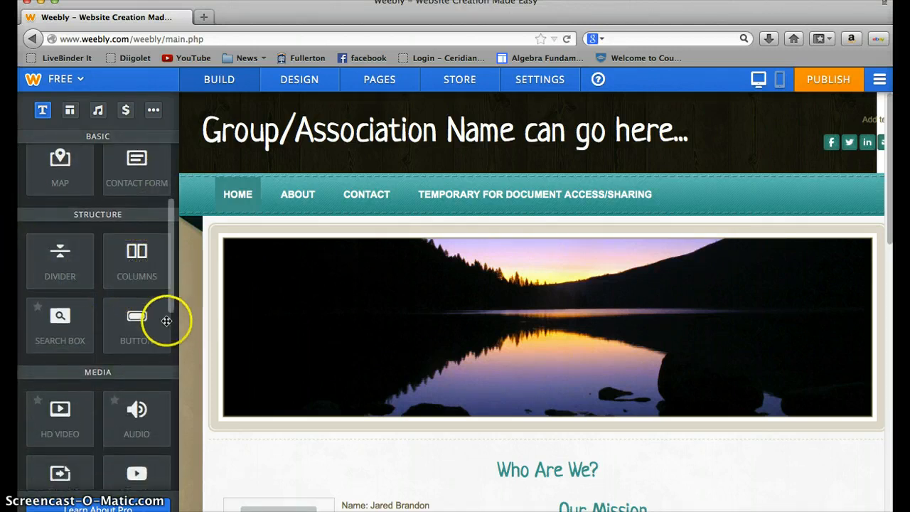